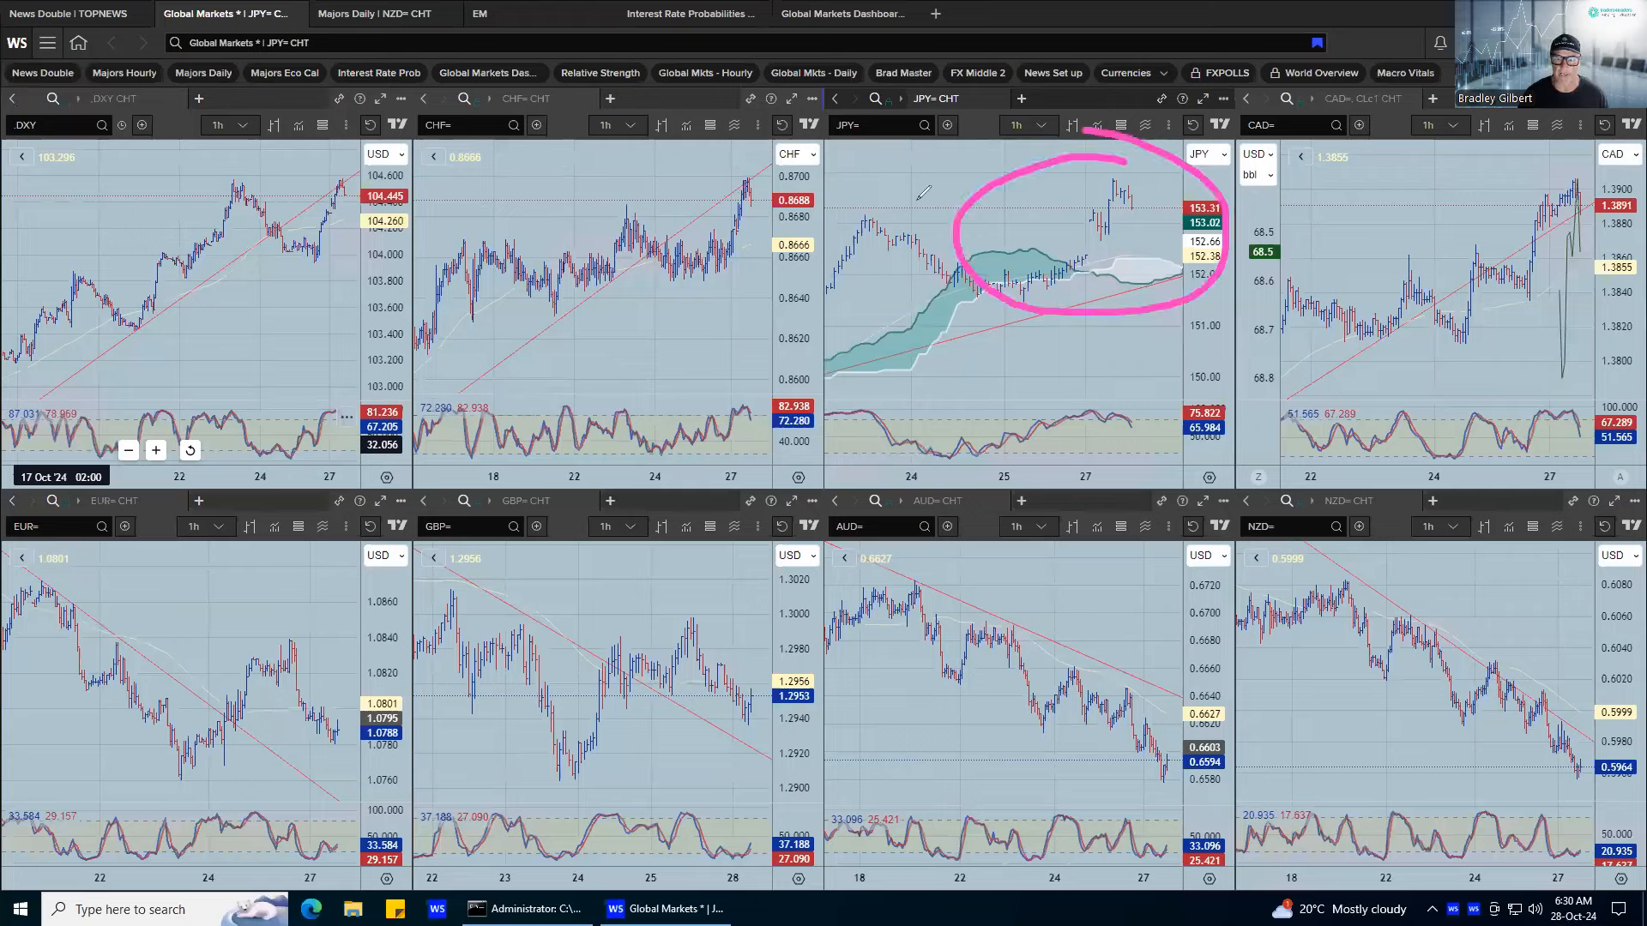
Check the Reuters top news page, return to the FX chart grid, then switch to the Global Markets Dashboard of live levels.
{"action": "left_click_drag", "start_coordinate": [966, 237], "coordinate": [1050, 237]}
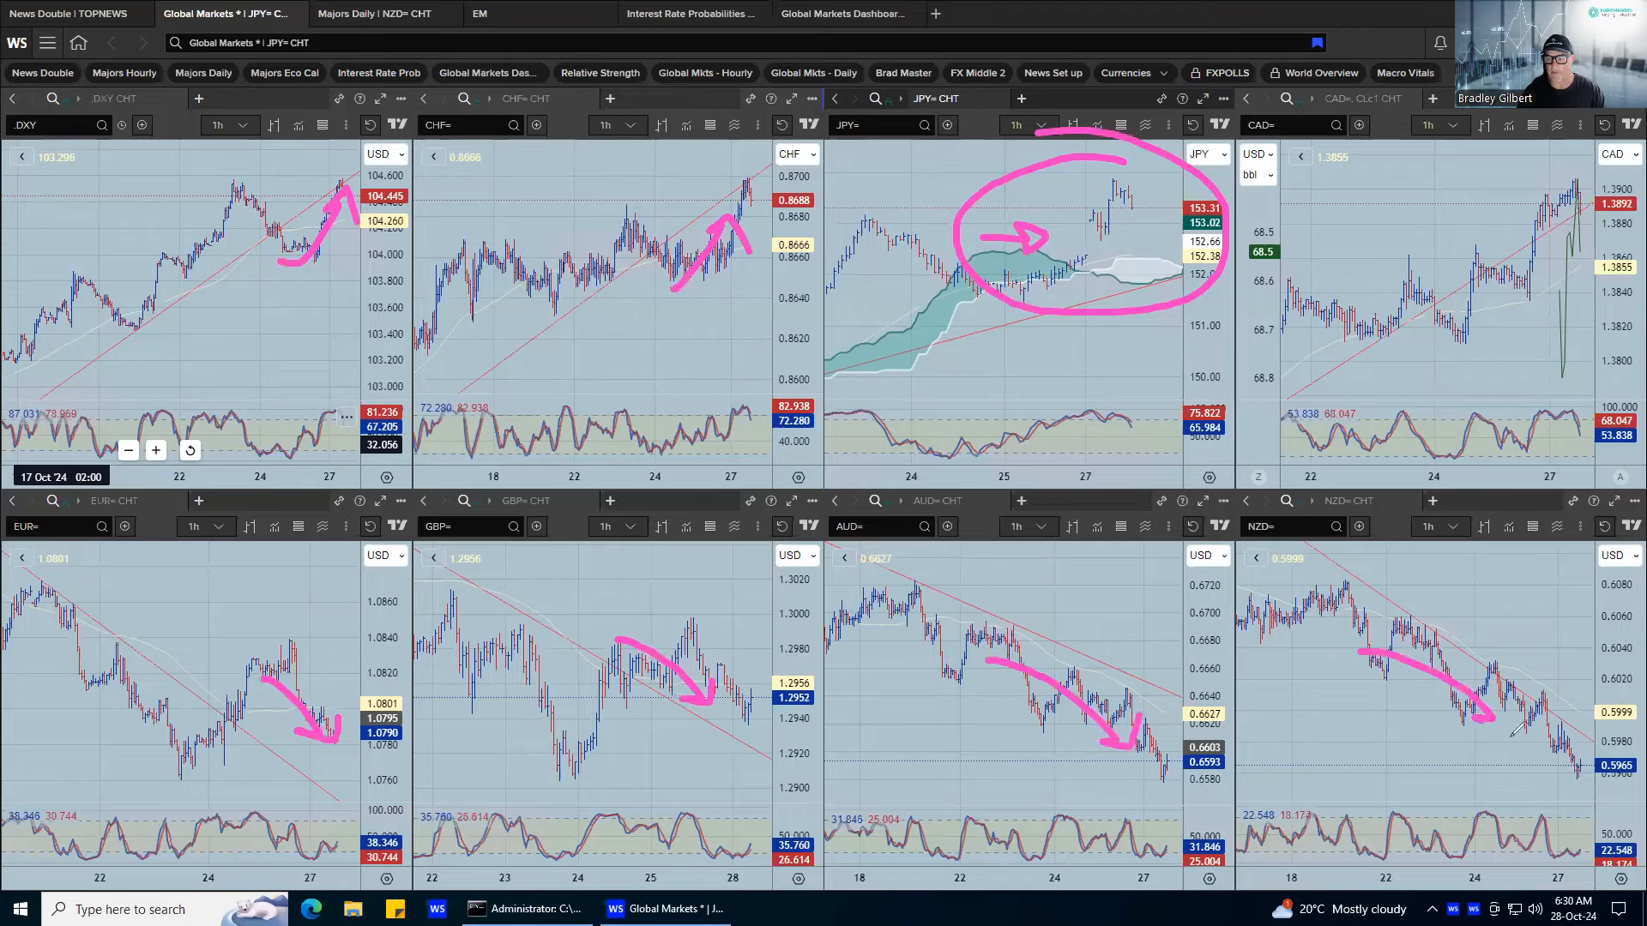
{"action": "left_click_drag", "start_coordinate": [1460, 337], "coordinate": [1518, 242]}
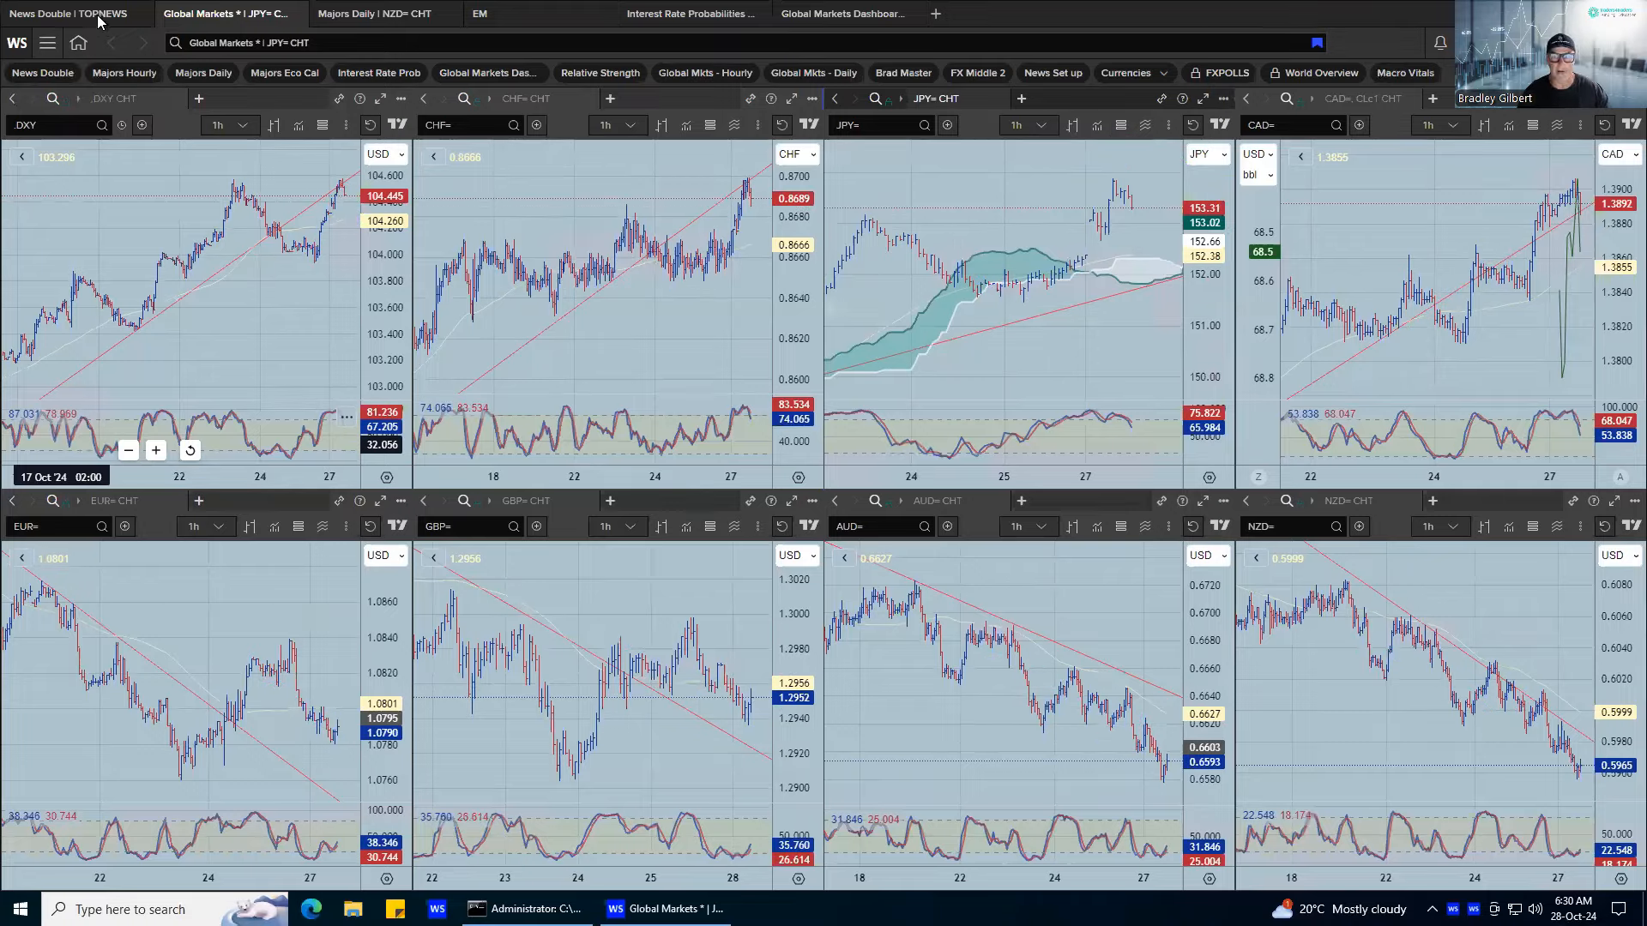
{"action": "left_click", "coordinate": [69, 12]}
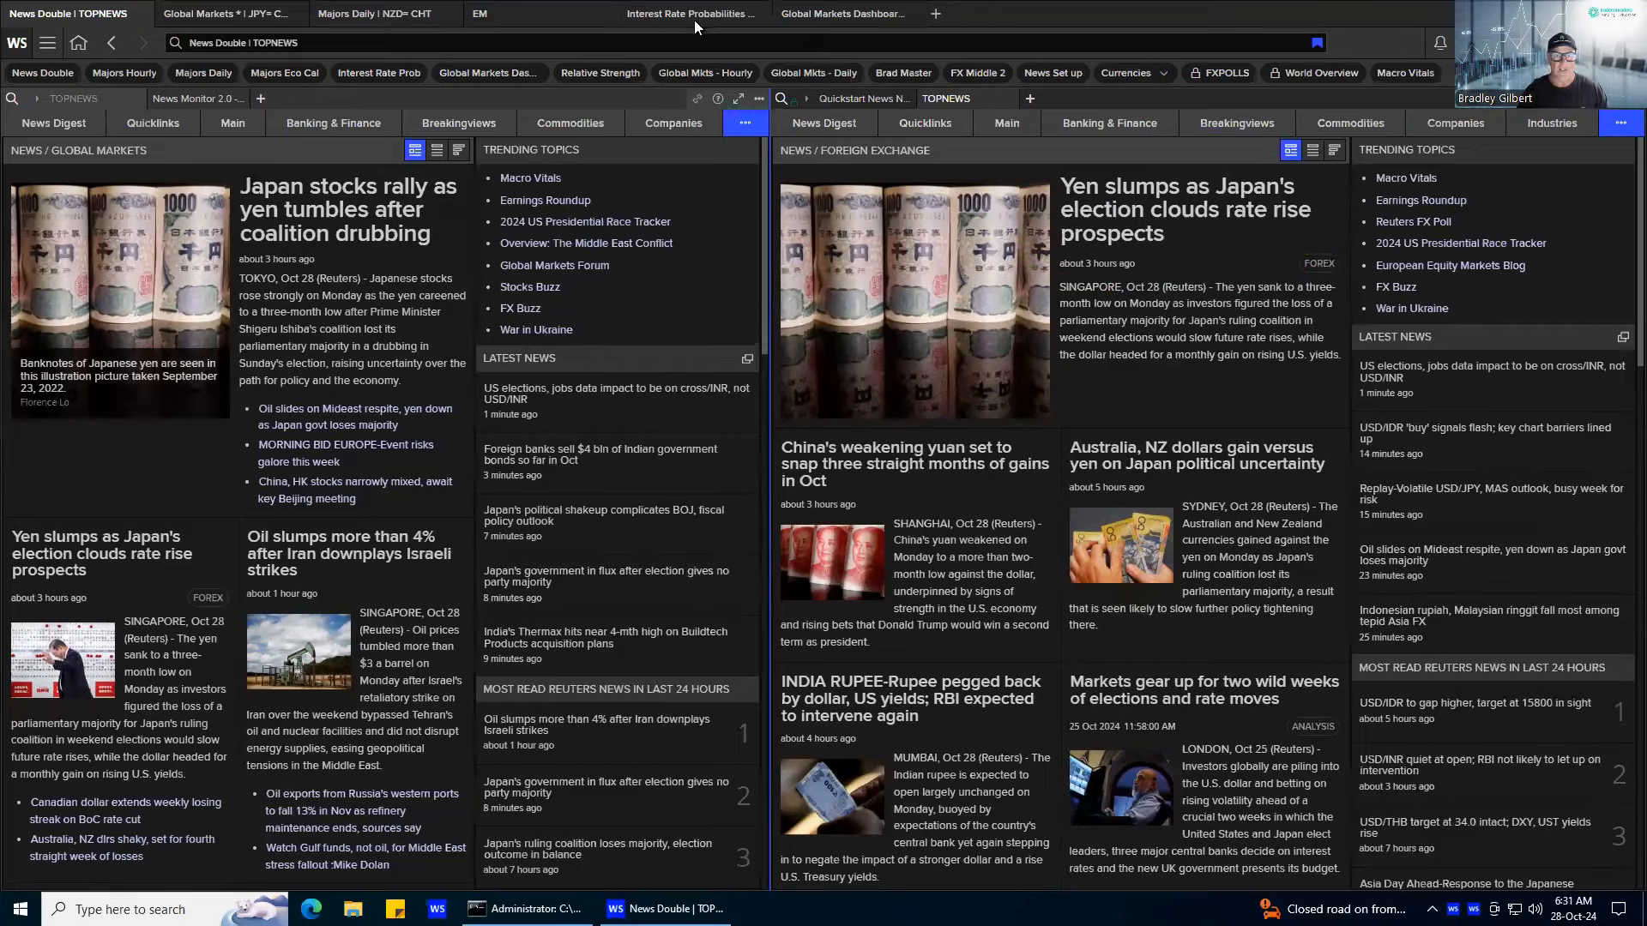
{"action": "left_click", "coordinate": [228, 14]}
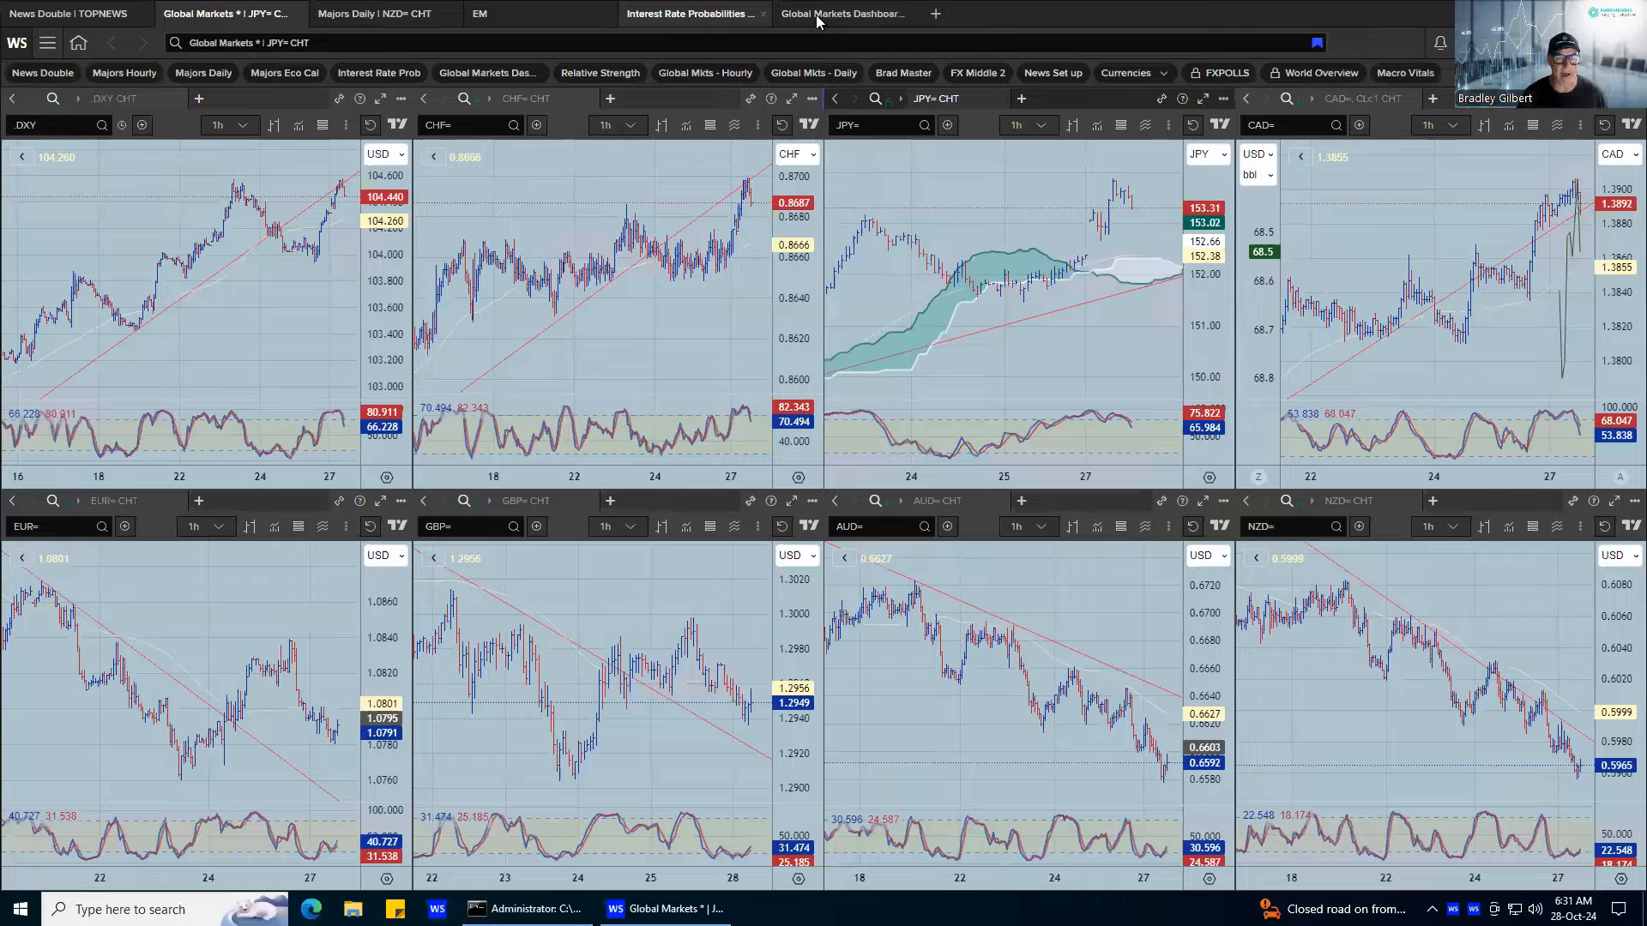
{"action": "left_click", "coordinate": [844, 14]}
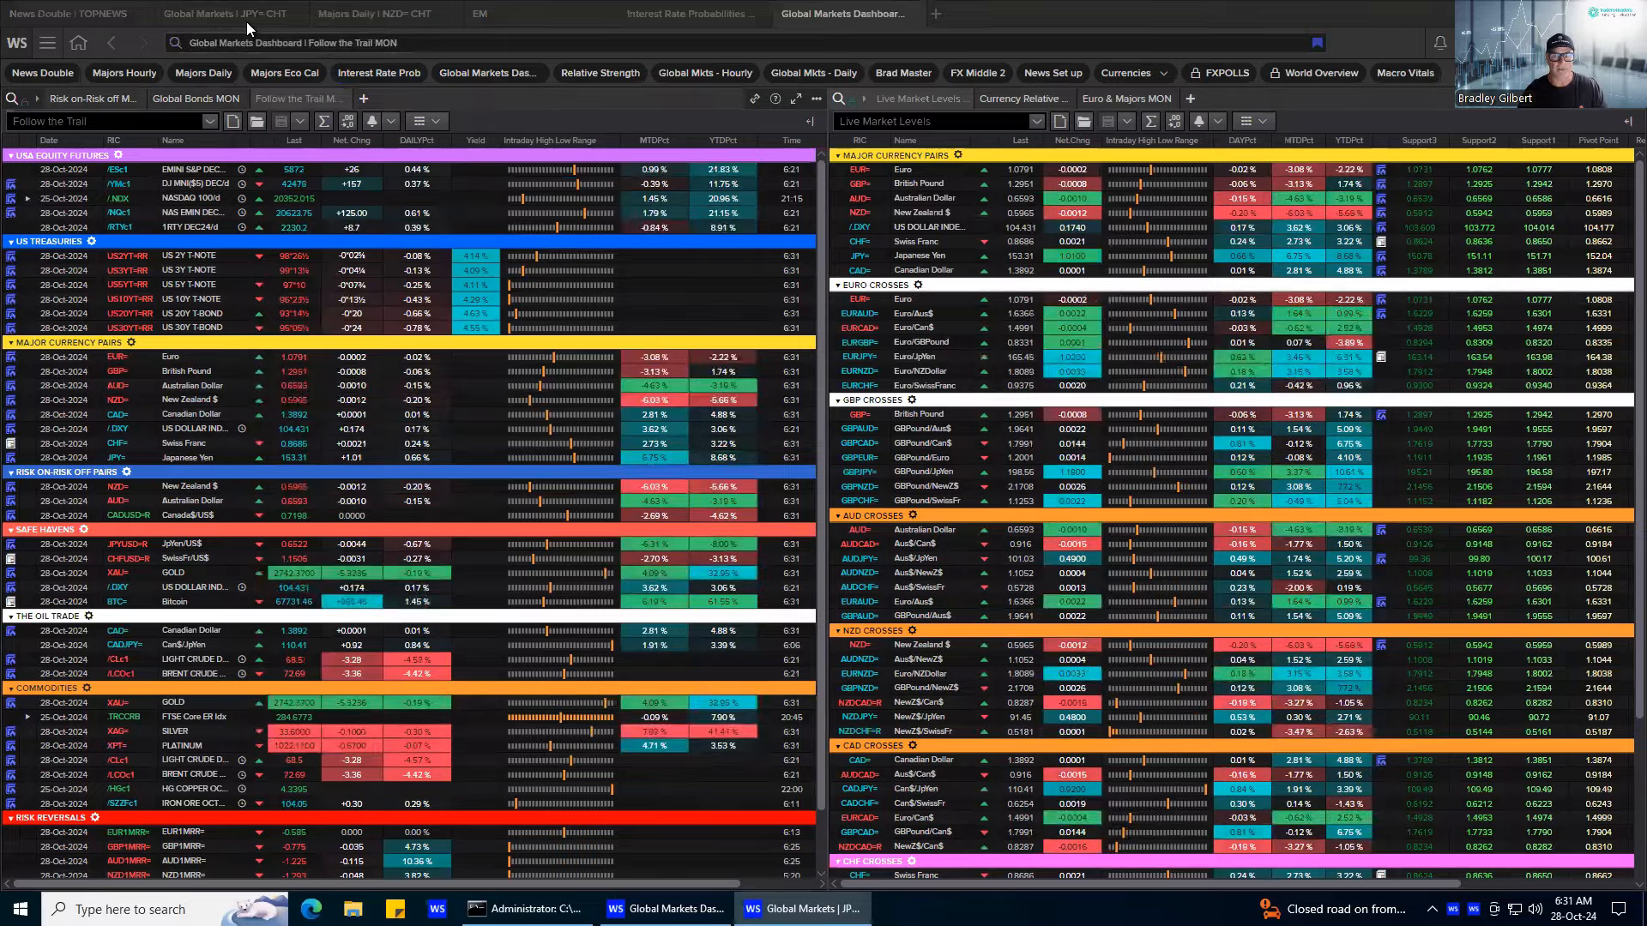
Return to the eight-chart Global Markets FX layout.
{"action": "left_click", "coordinate": [227, 12]}
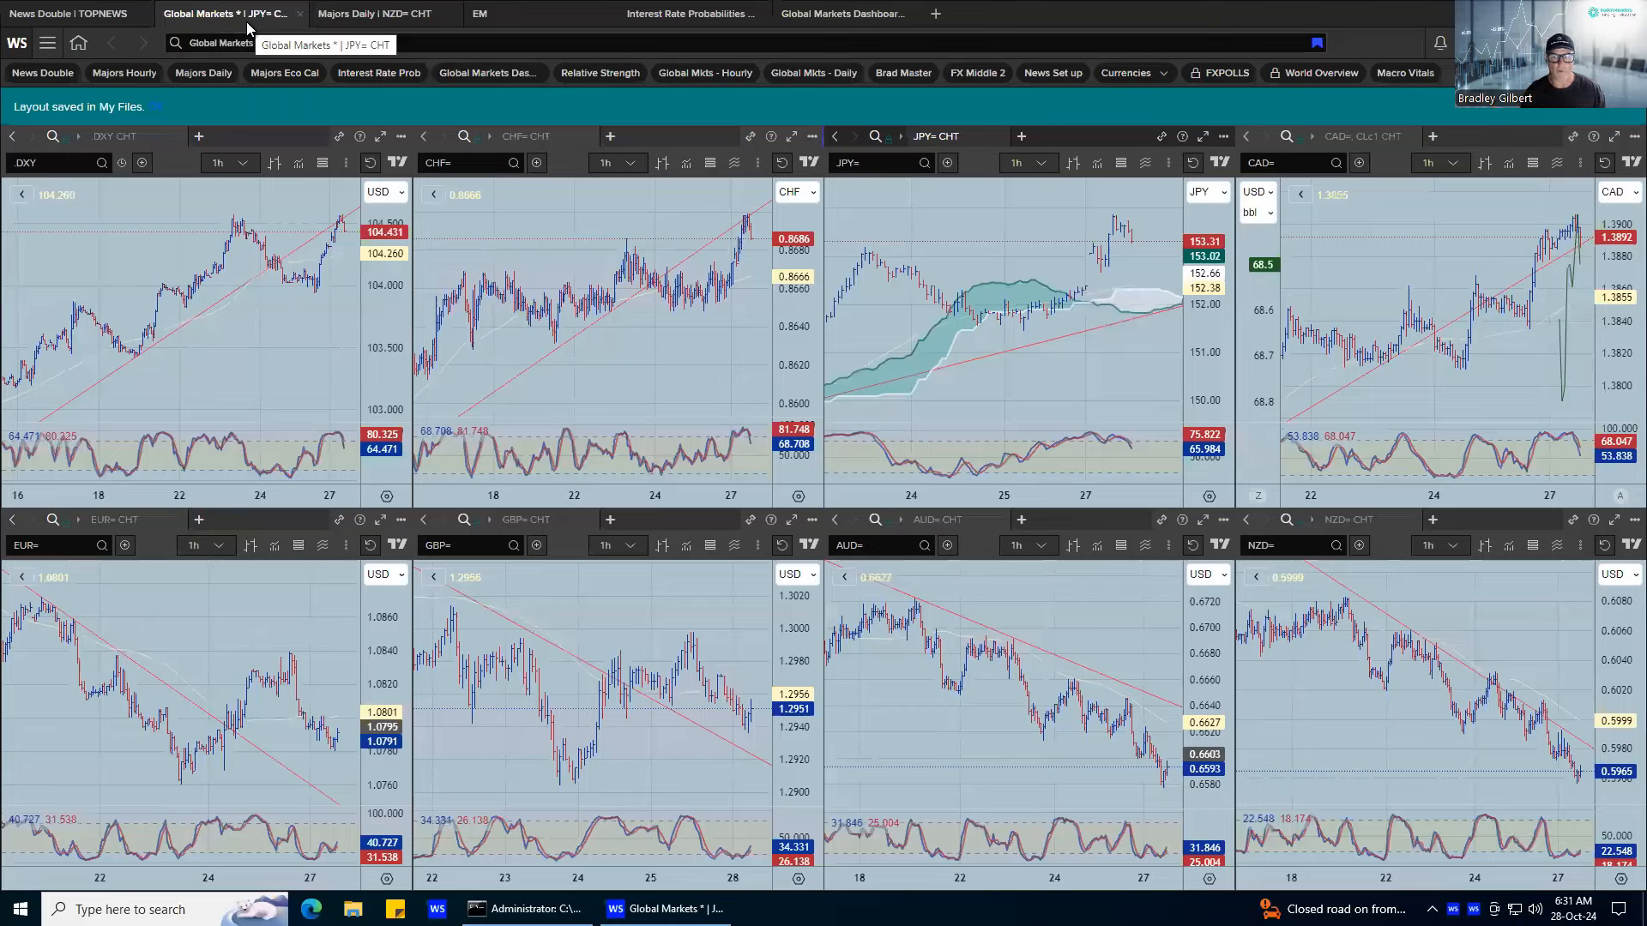
{"action": "mouse_move", "coordinate": [1089, 293]}
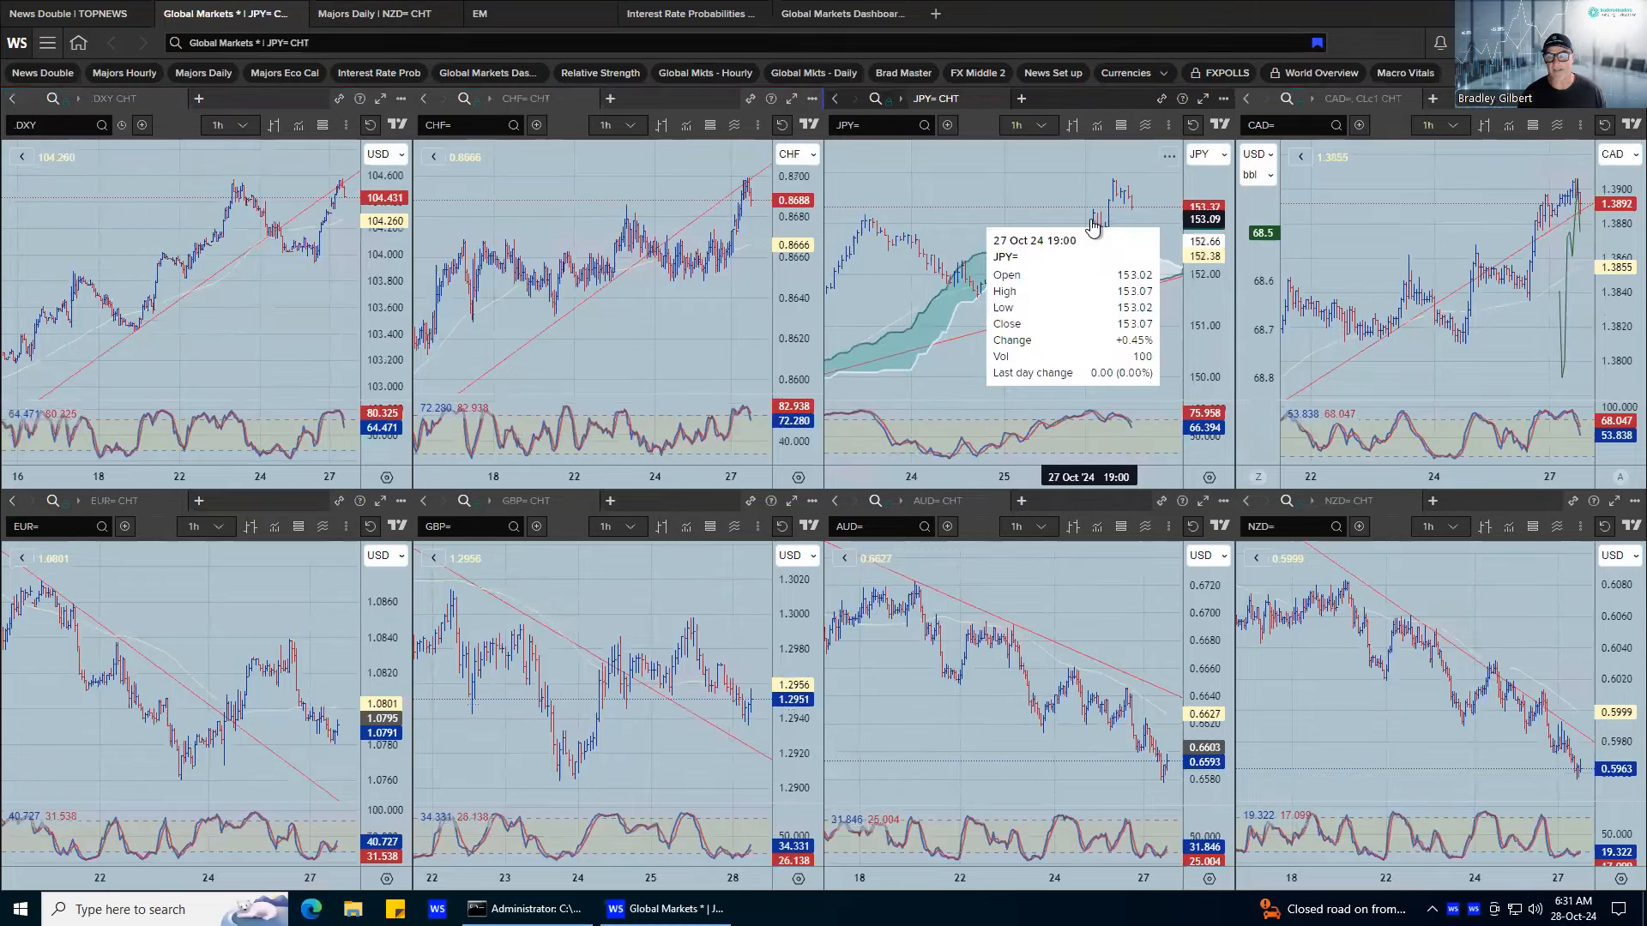
{"action": "mouse_move", "coordinate": [1103, 356]}
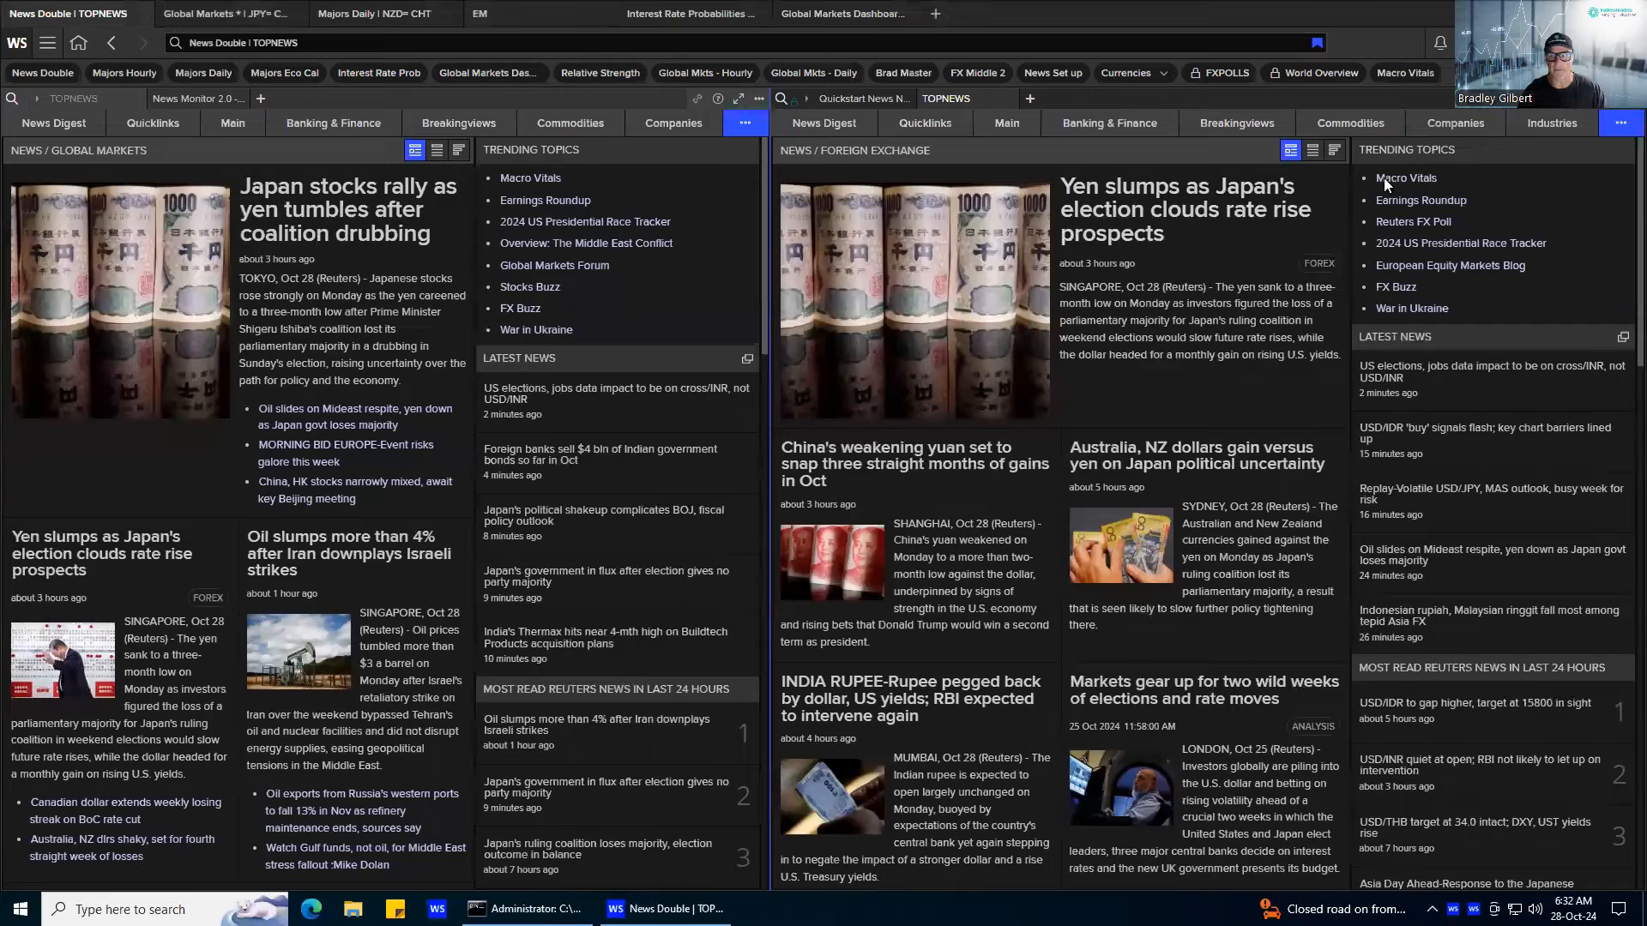
{"action": "mouse_move", "coordinate": [1583, 125]}
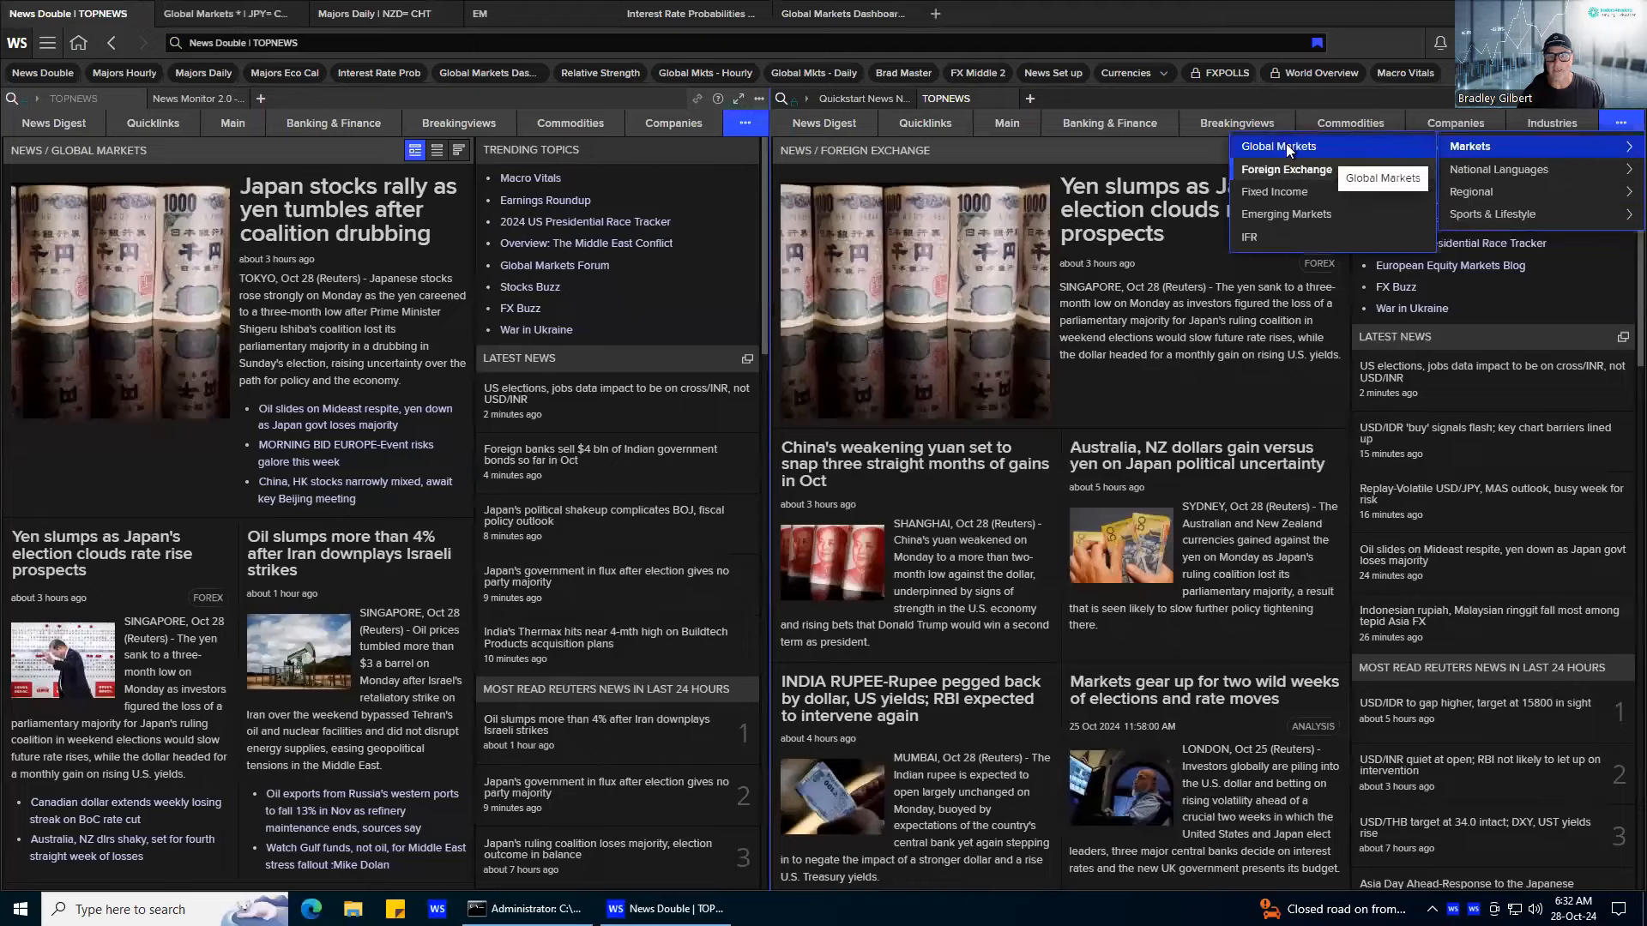
Switch the second news pane to Global Markets then Foreign Exchange, and return to the FX chart grid.
{"action": "left_click", "coordinate": [1276, 146]}
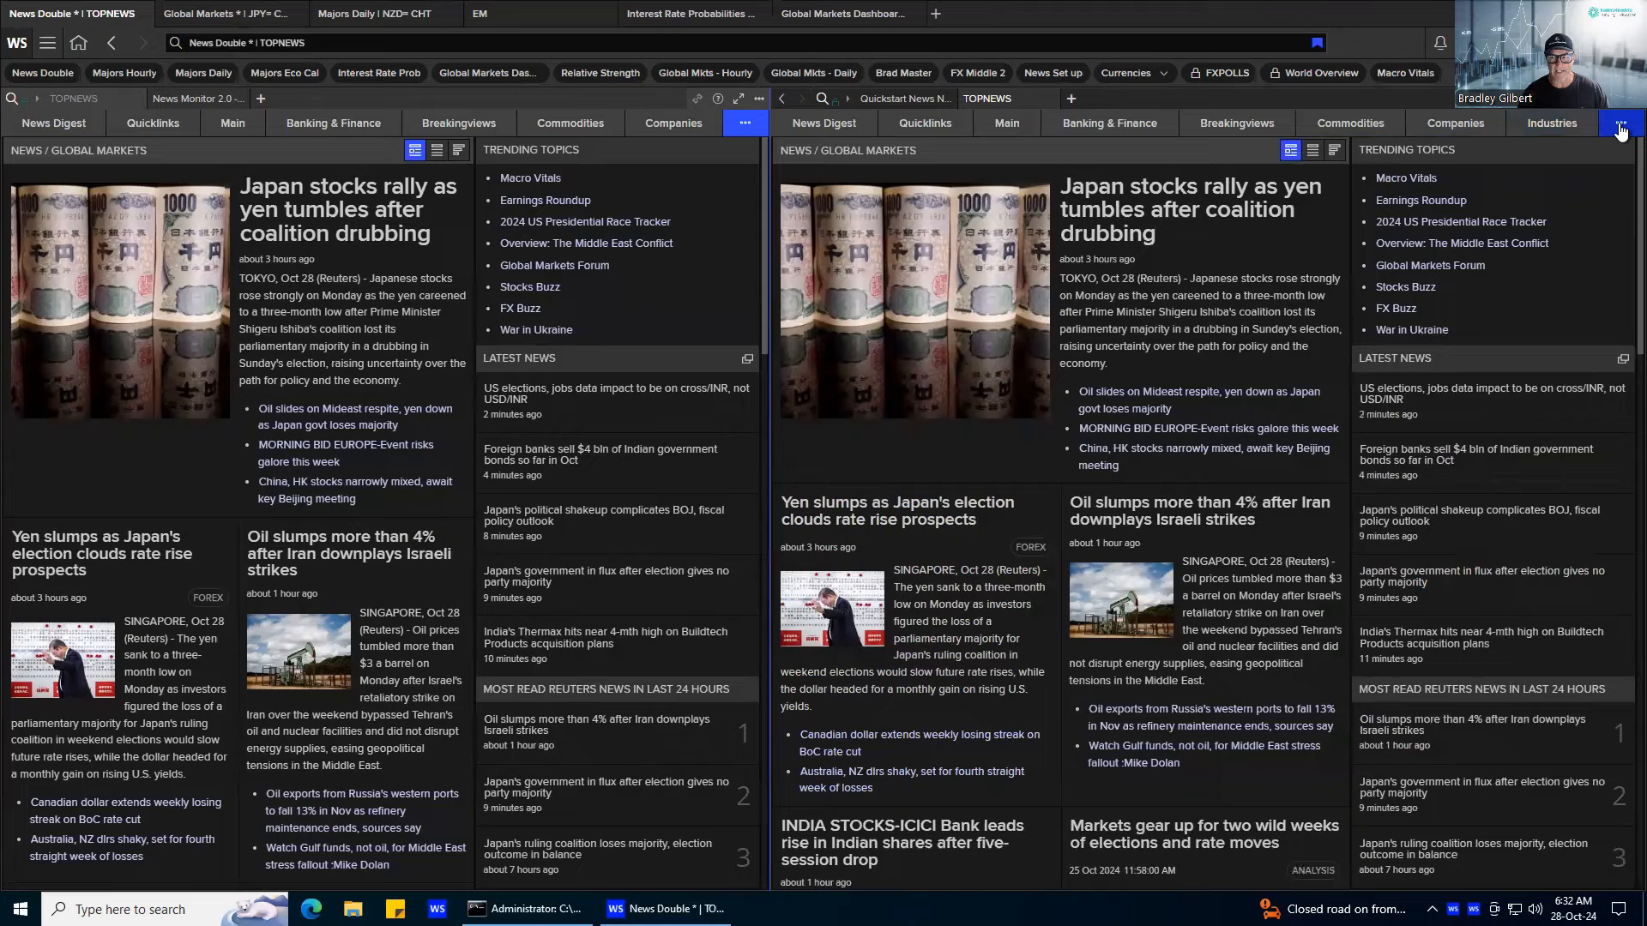
{"action": "left_click", "coordinate": [1621, 124]}
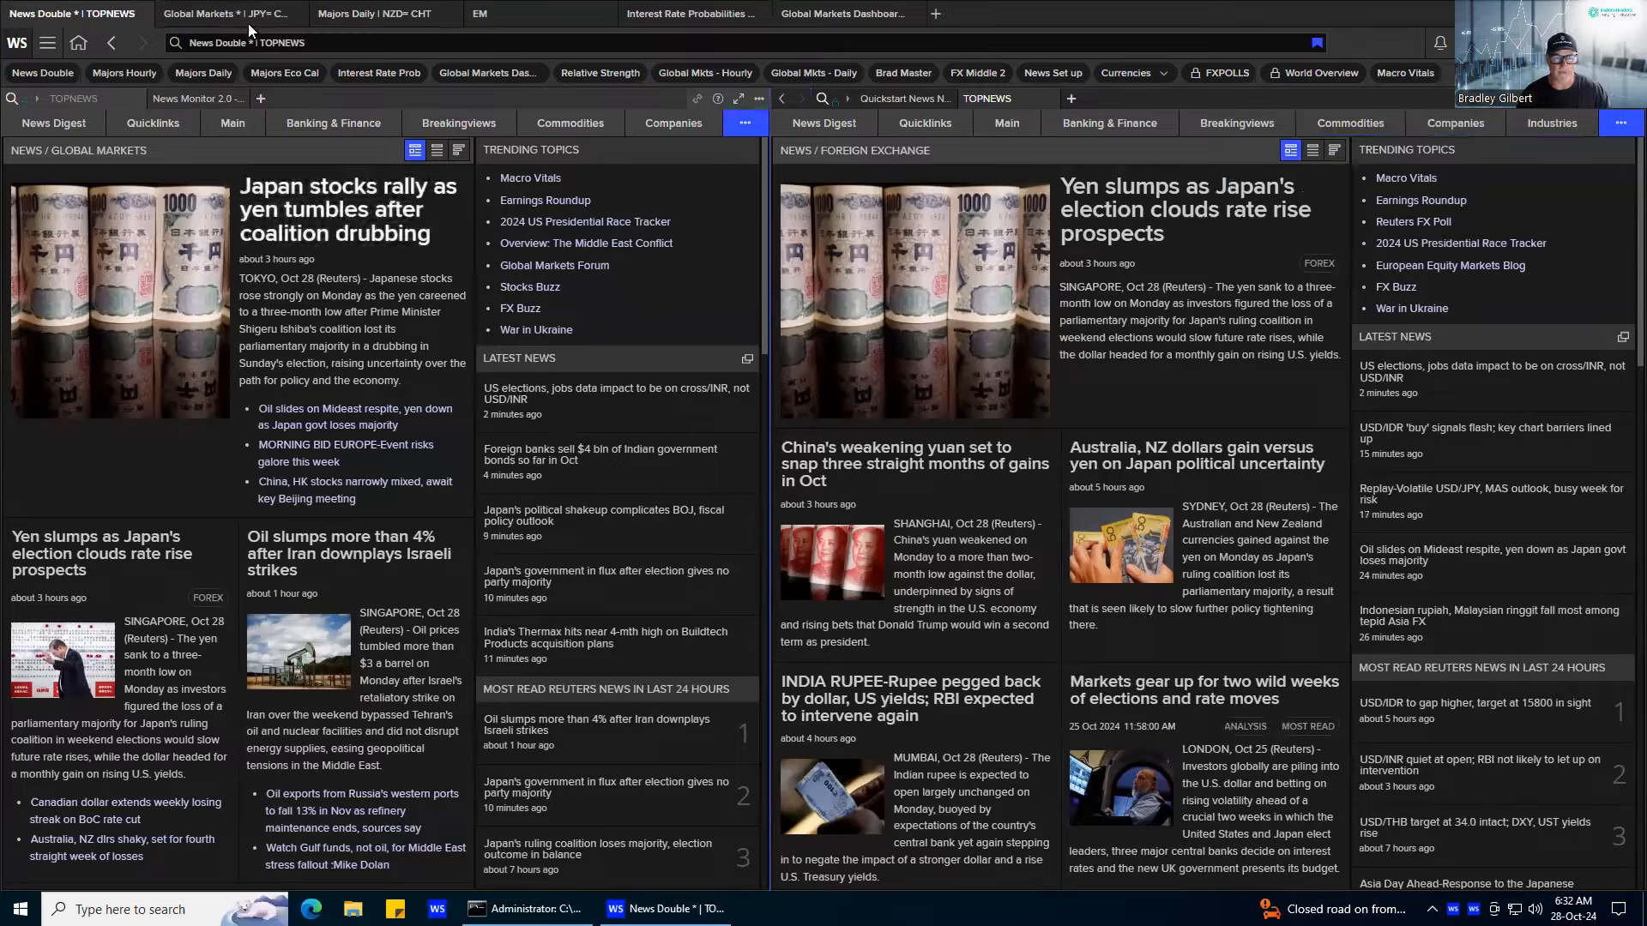
{"action": "left_click", "coordinate": [227, 14]}
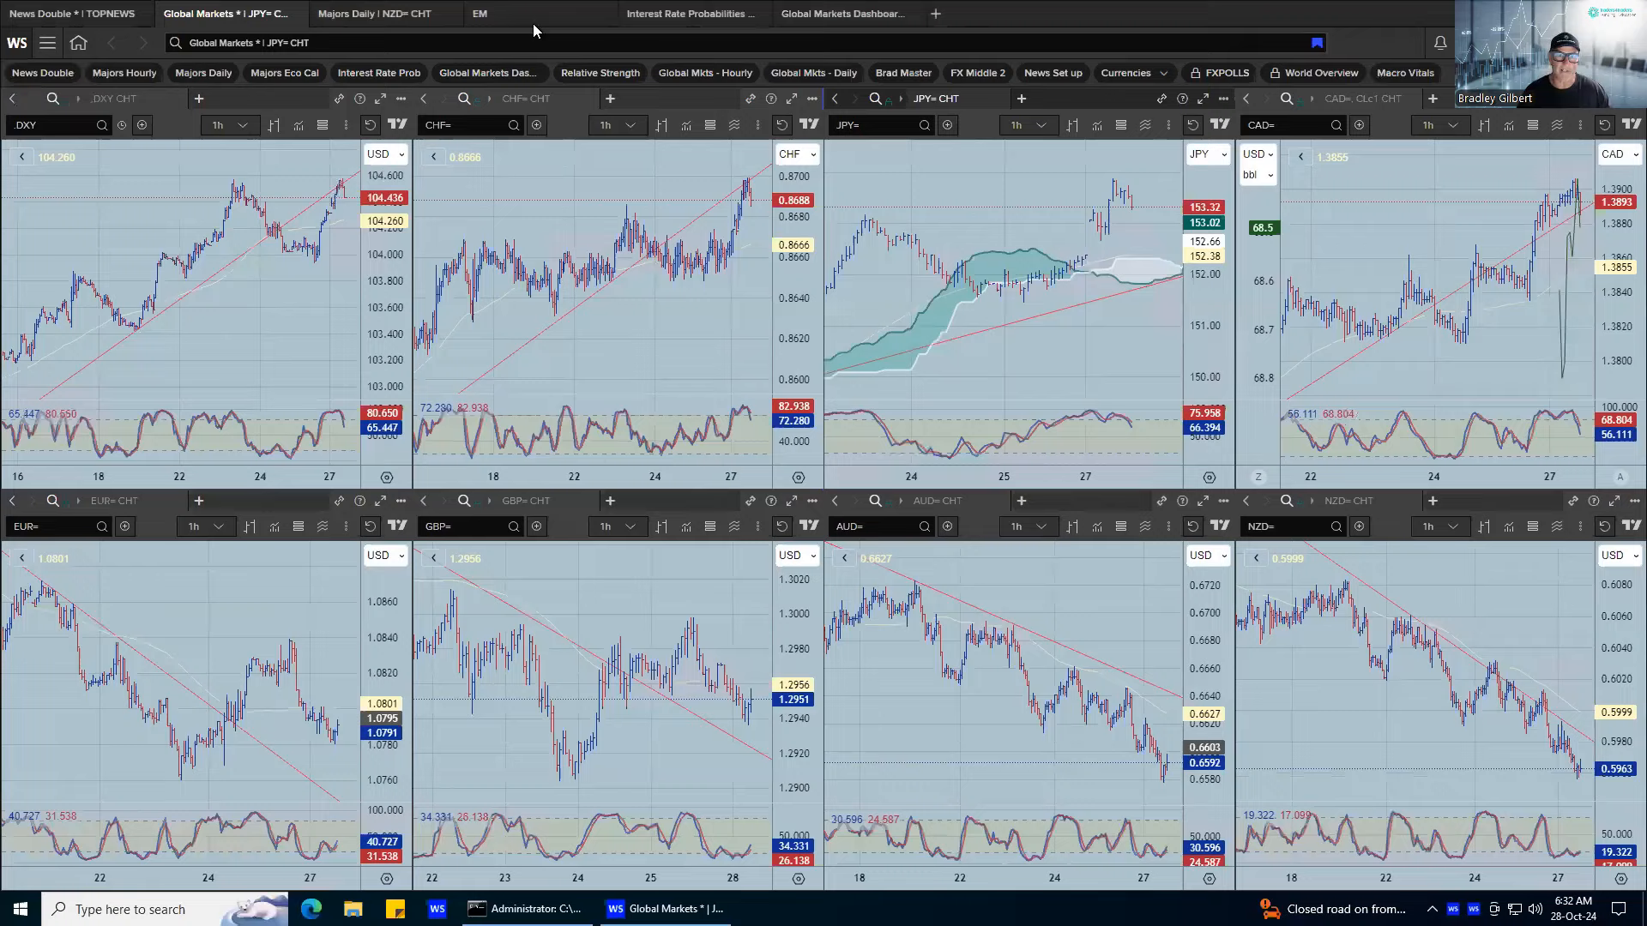
Bring up the traders4traders.com Interest Rate Probabilities page for the major central banks.
{"action": "left_click", "coordinate": [480, 14]}
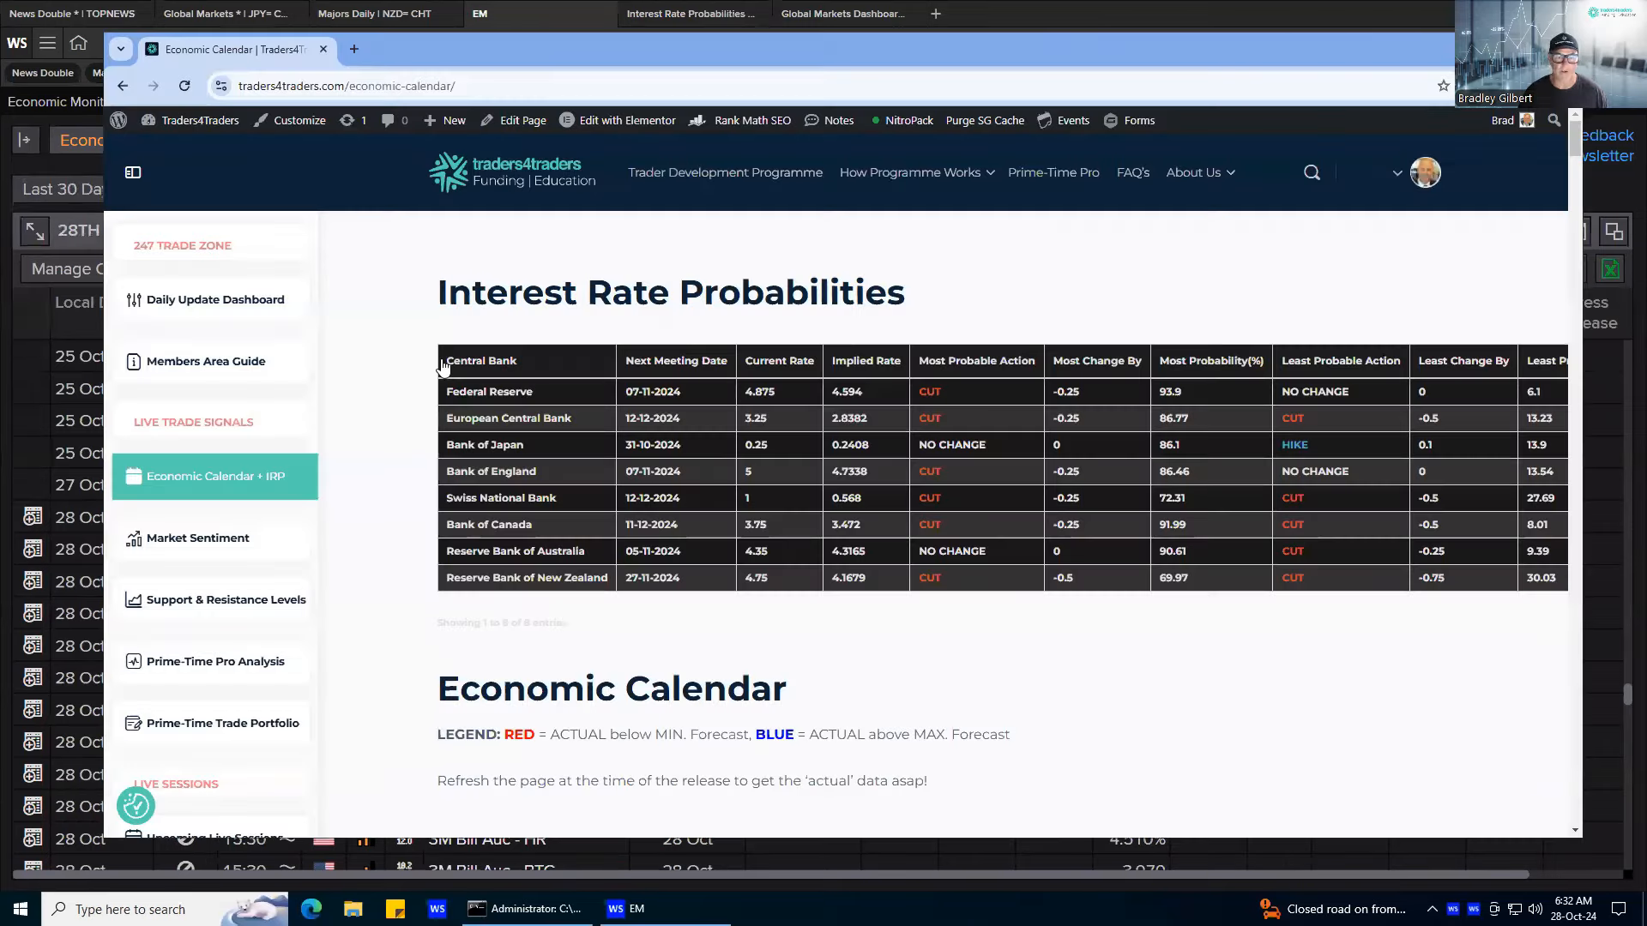
{"action": "mouse_move", "coordinate": [825, 380]}
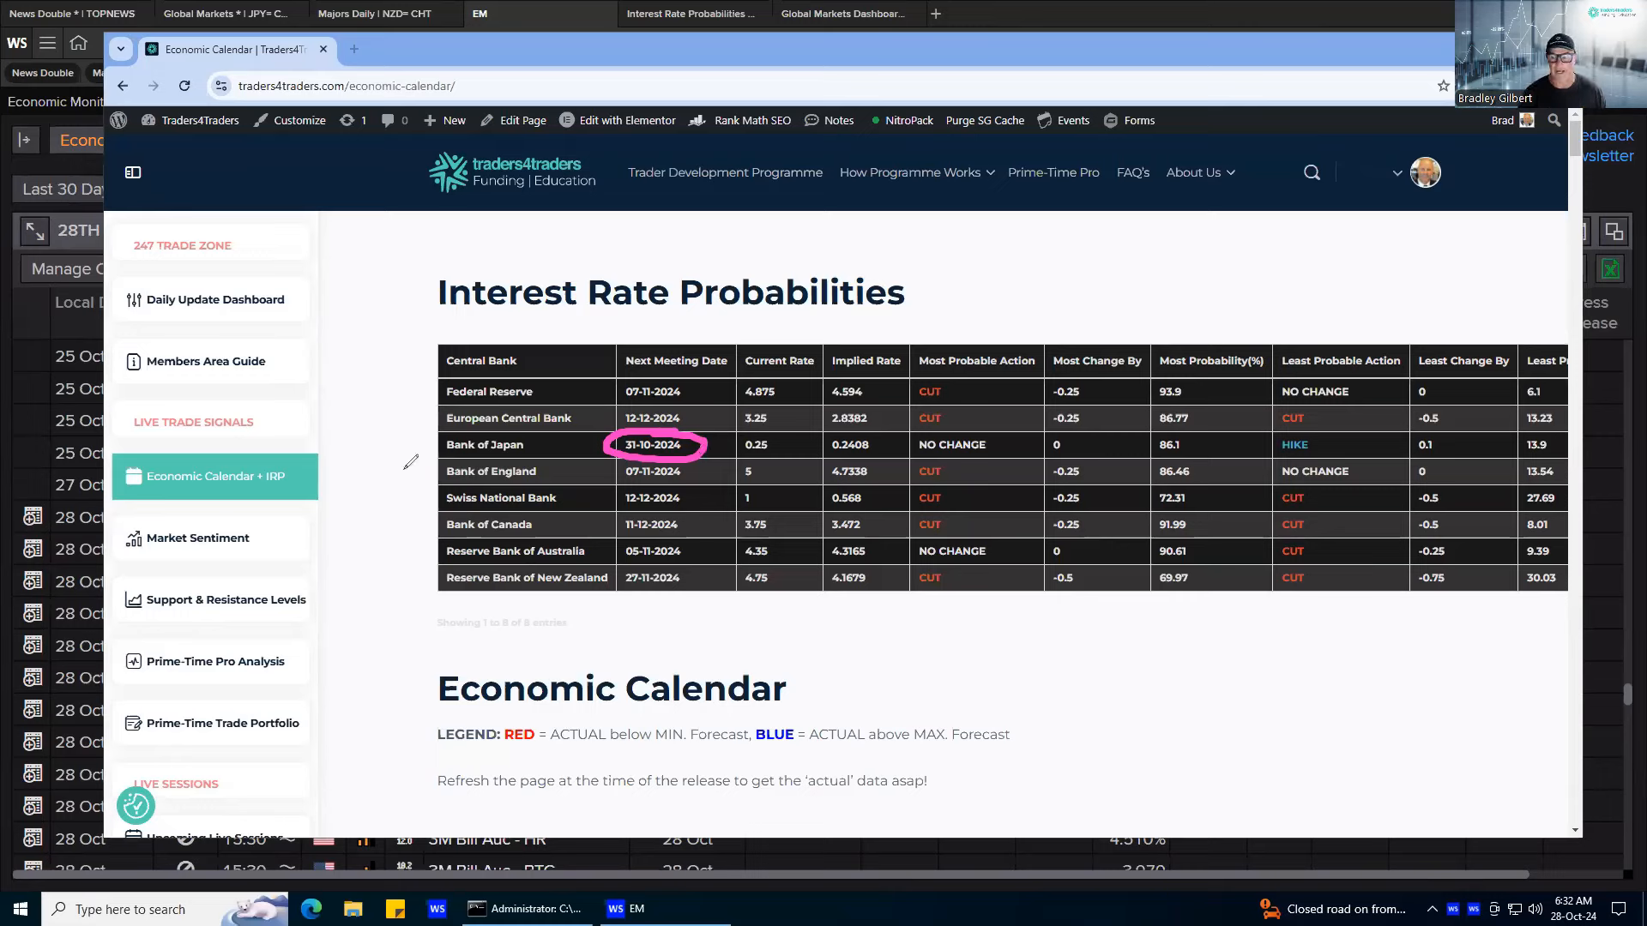
{"action": "mouse_move", "coordinate": [45, 559]}
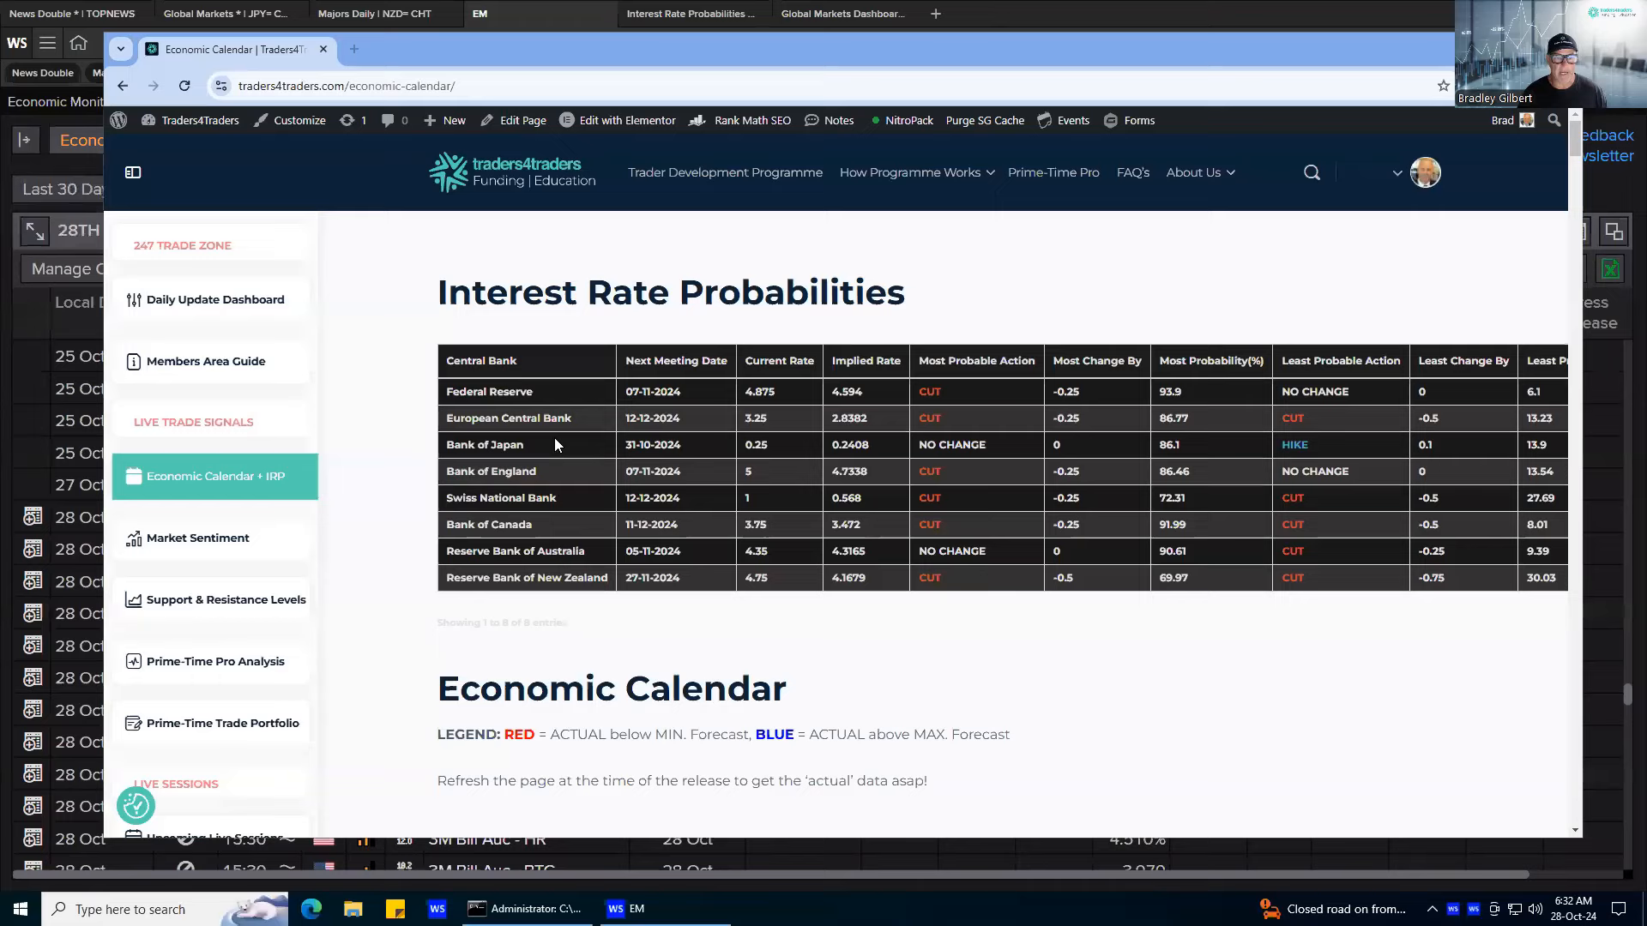
{"action": "mouse_move", "coordinate": [563, 435]}
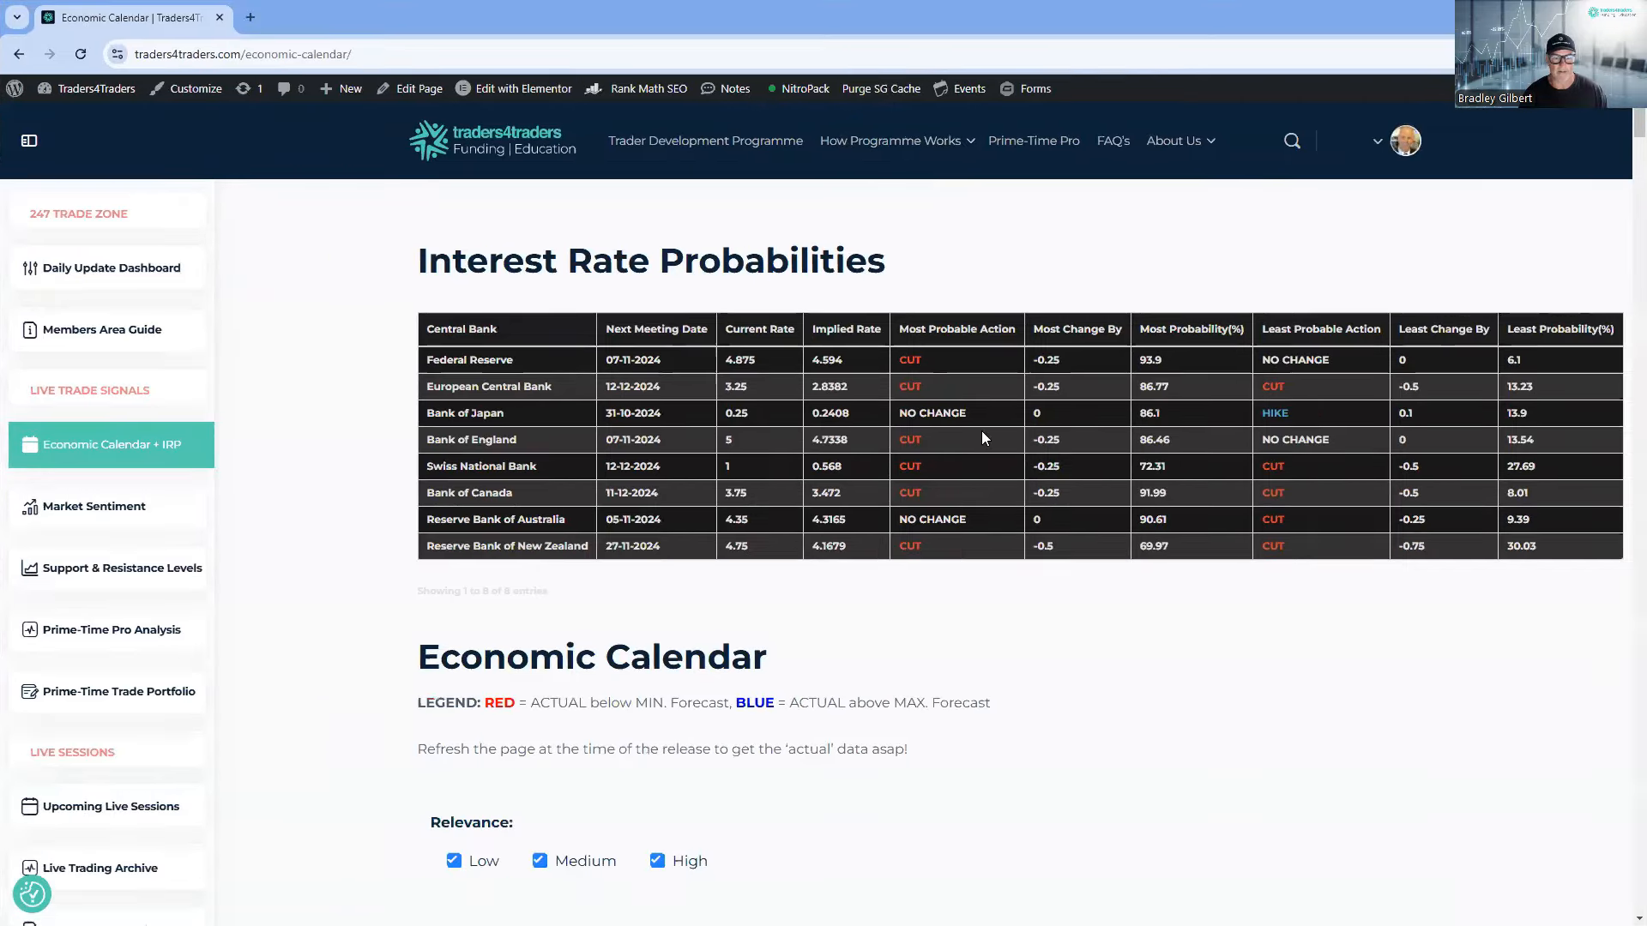
Scroll through the week's economic calendar, annotating the upcoming releases.
{"action": "scroll", "scroll_direction": "down", "scroll_amount": 3}
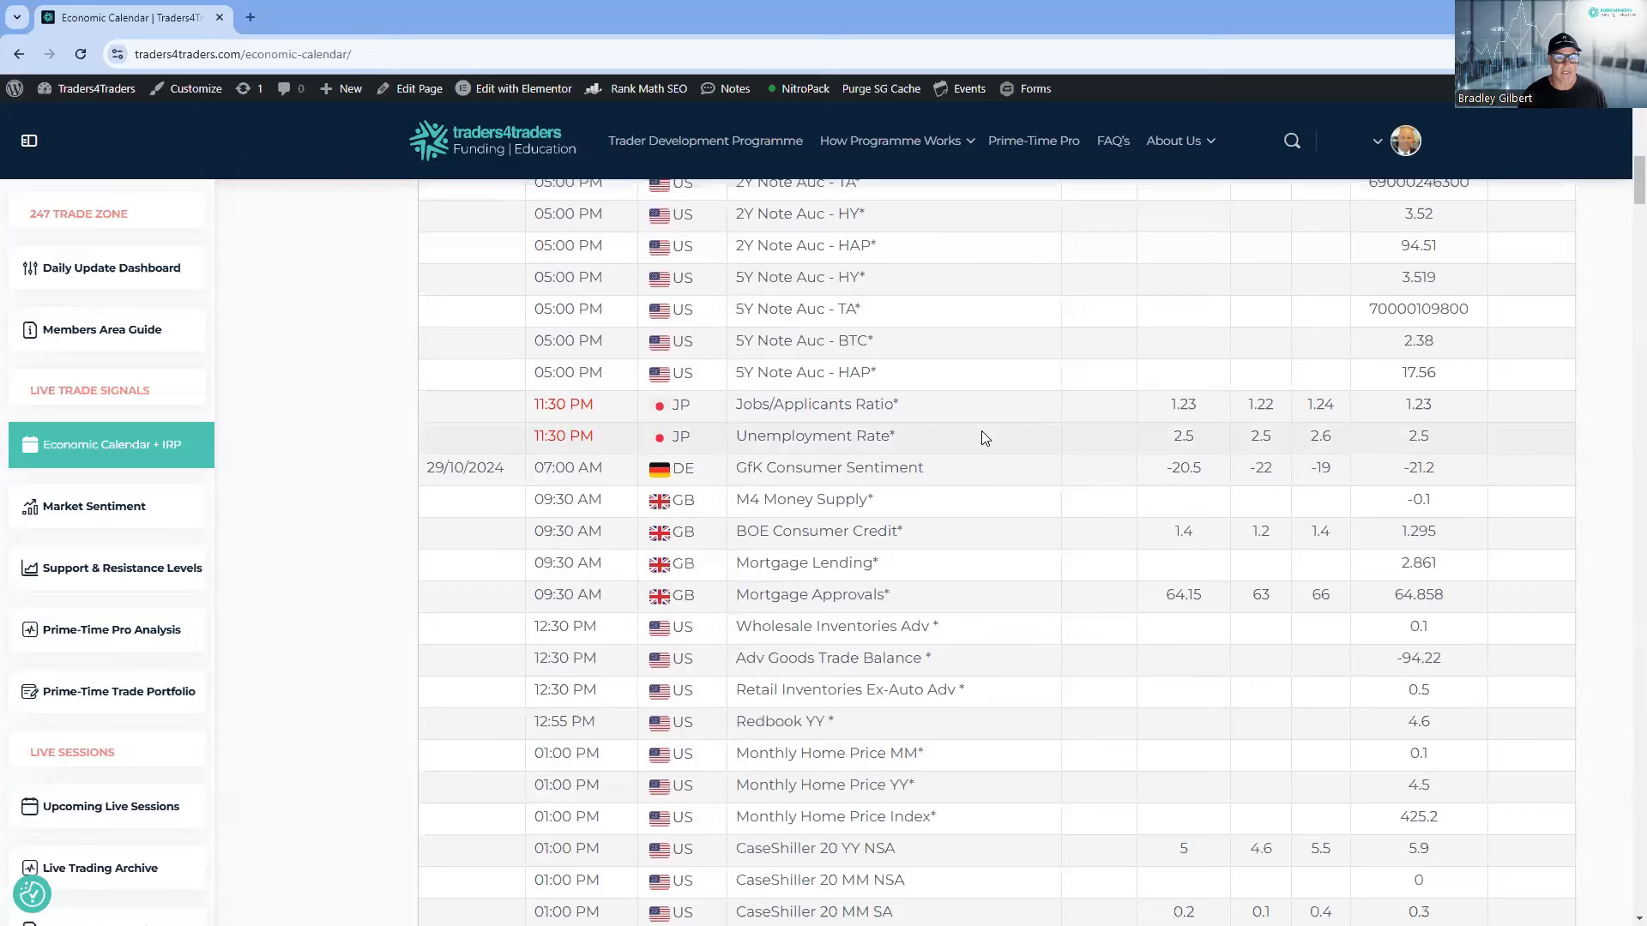
{"action": "scroll", "scroll_direction": "down", "scroll_amount": 3}
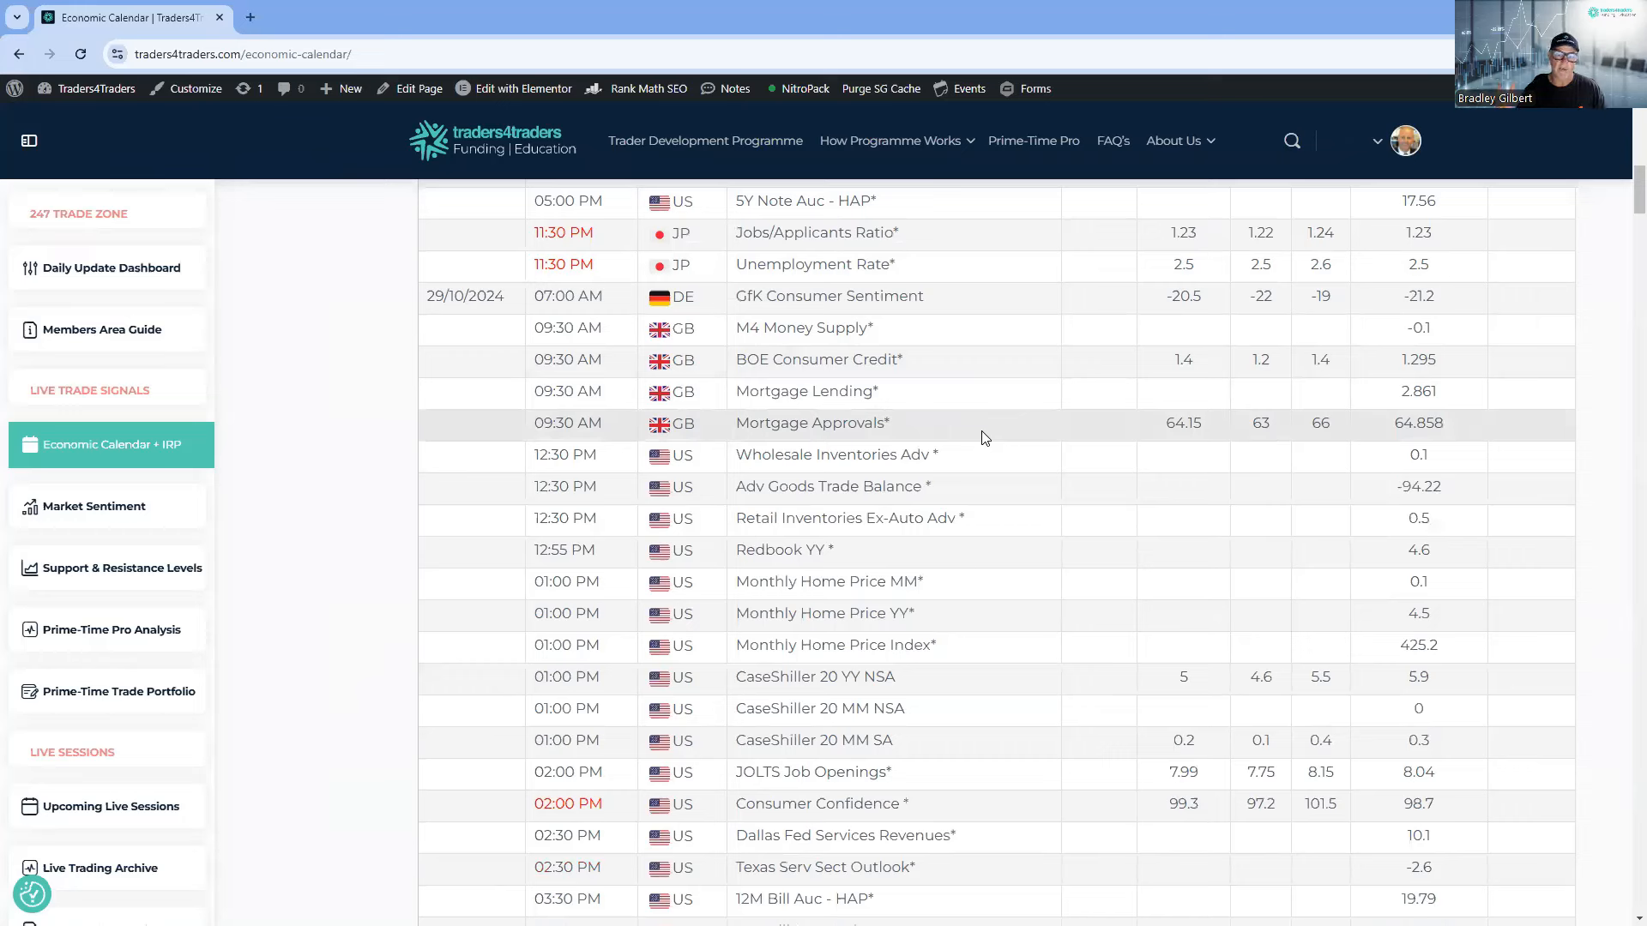
{"action": "mouse_move", "coordinate": [929, 582]}
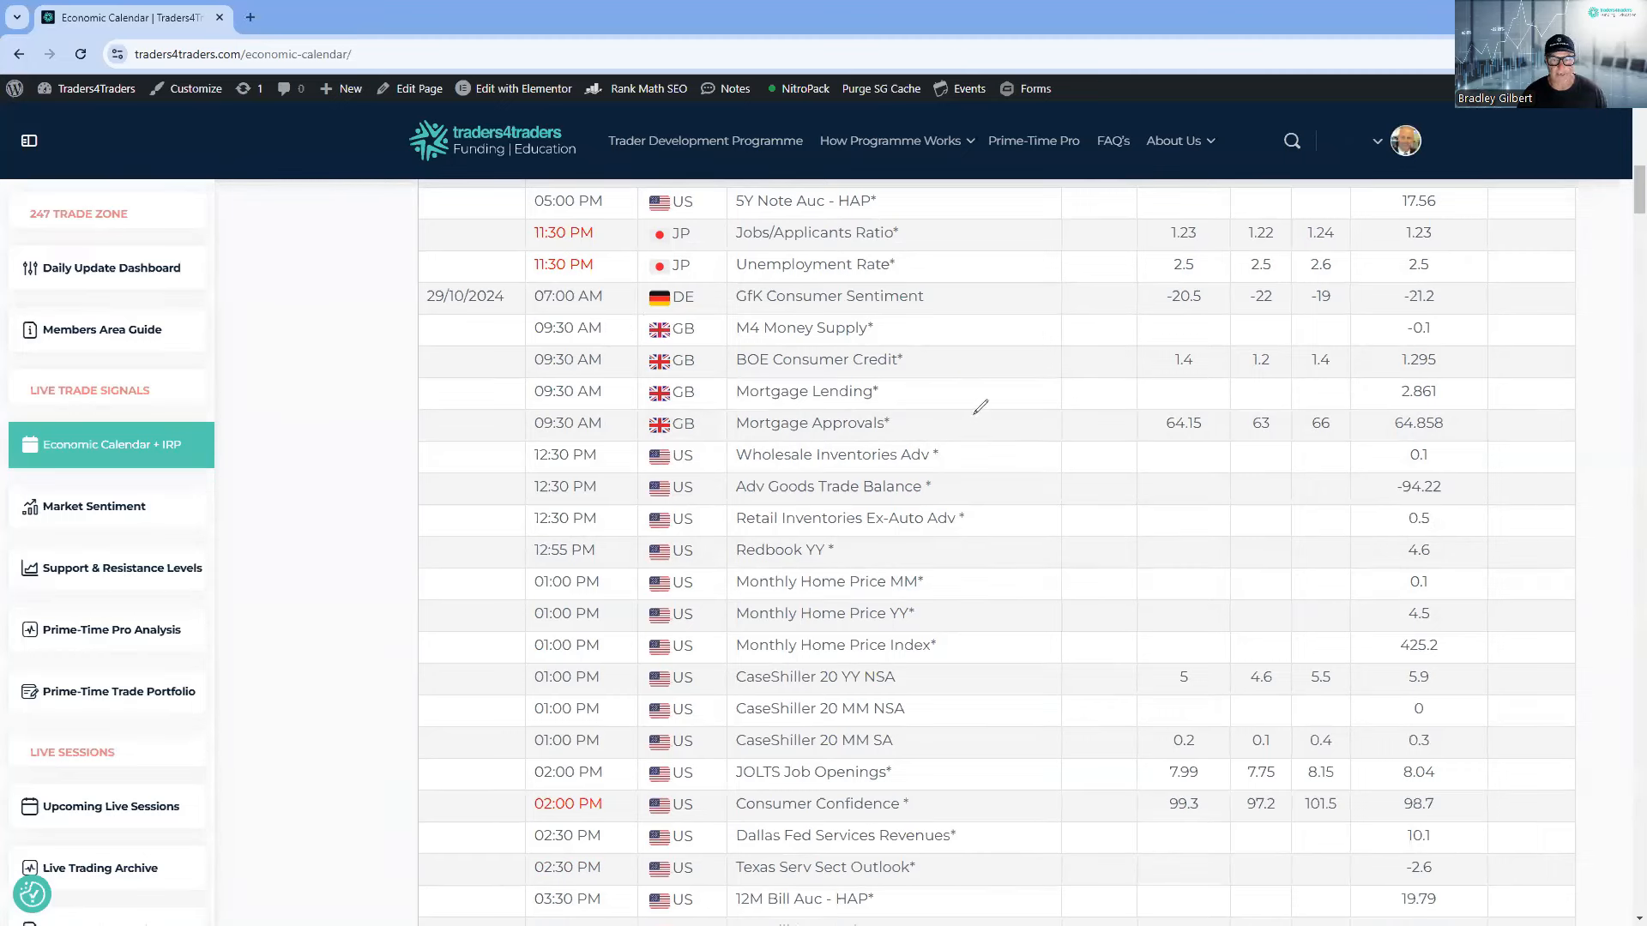
{"action": "left_click_drag", "start_coordinate": [982, 405], "coordinate": [1009, 614]}
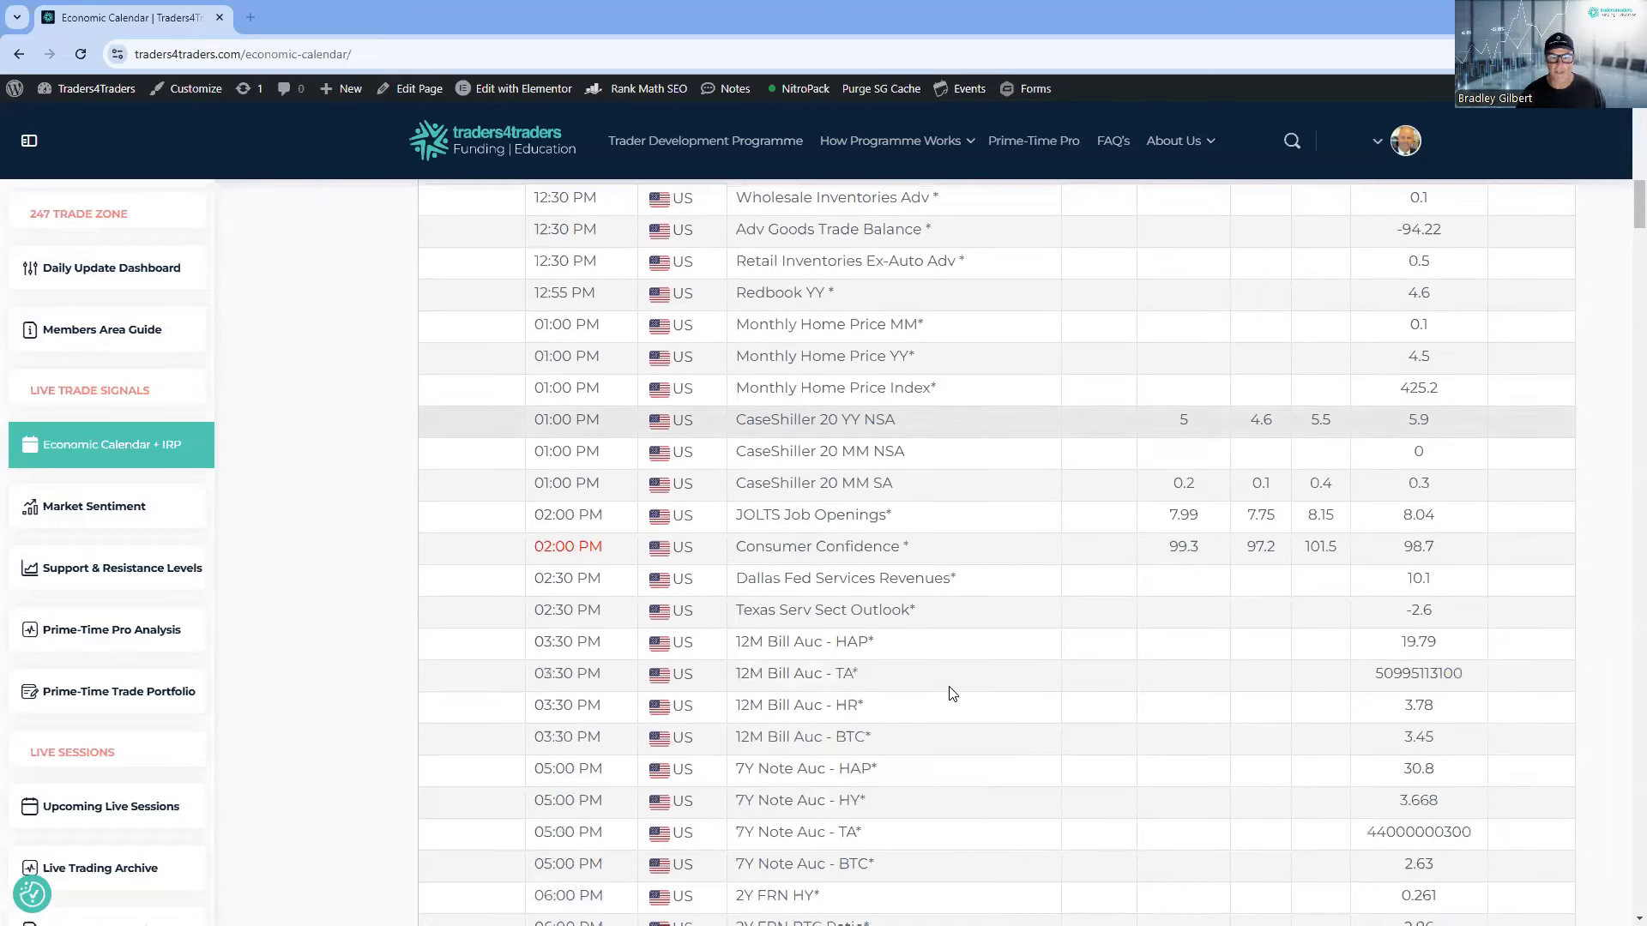
{"action": "scroll", "scroll_direction": "down", "scroll_amount": 3}
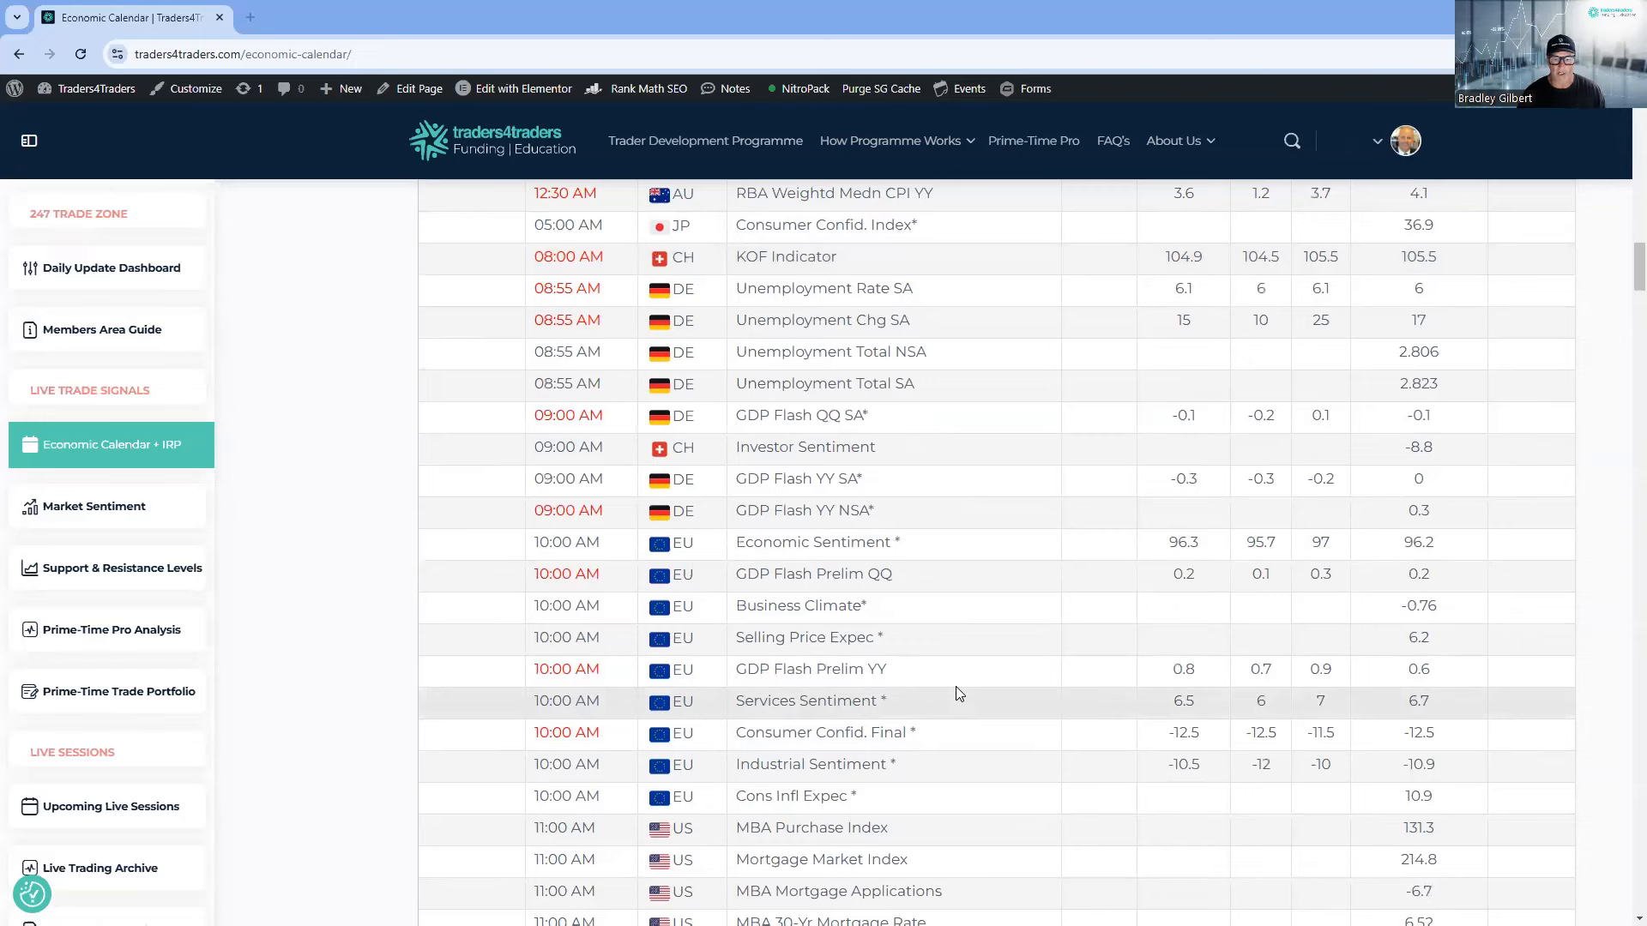
{"action": "scroll", "scroll_direction": "down", "scroll_amount": 3}
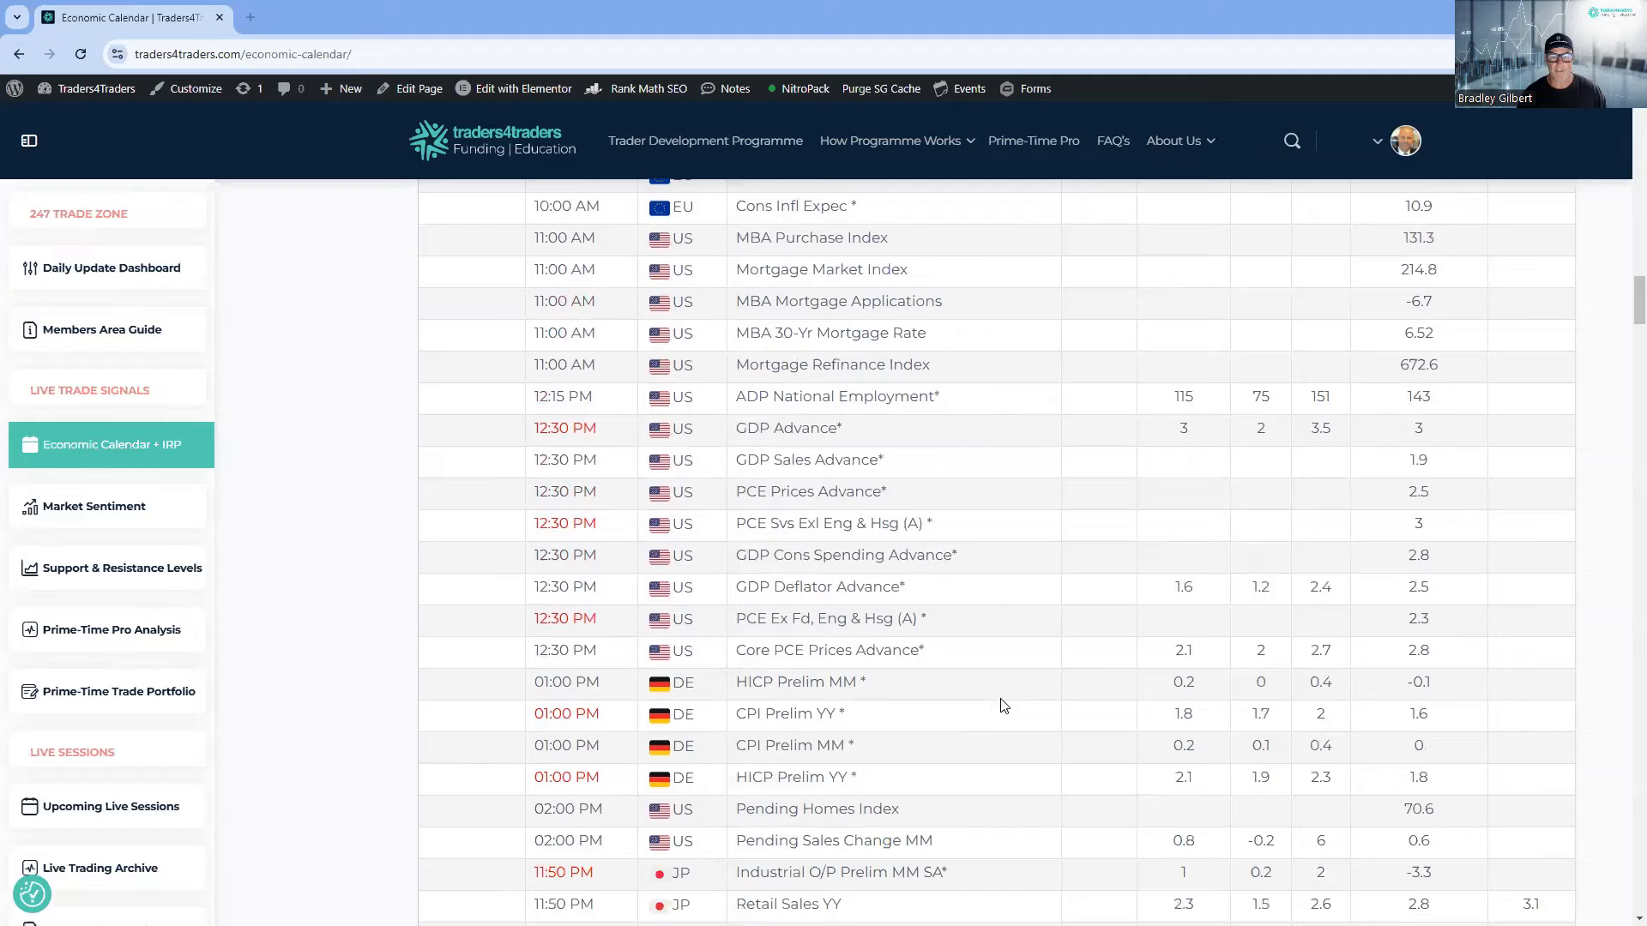
{"action": "scroll", "scroll_direction": "down", "scroll_amount": 3}
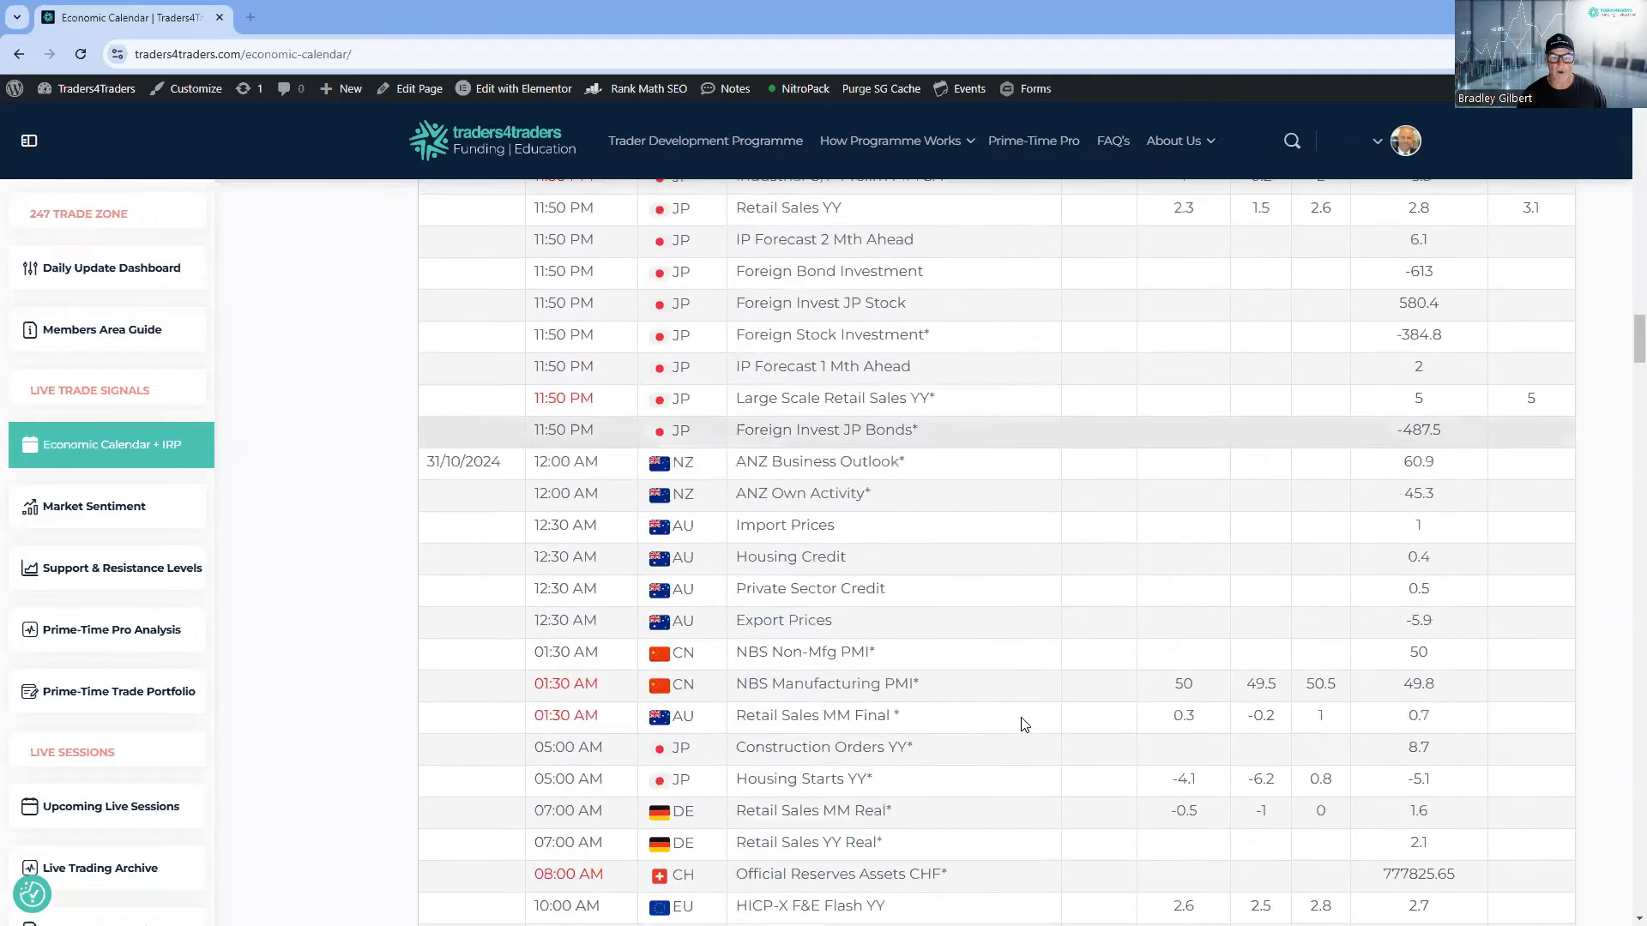
{"action": "scroll", "scroll_direction": "down", "scroll_amount": 3}
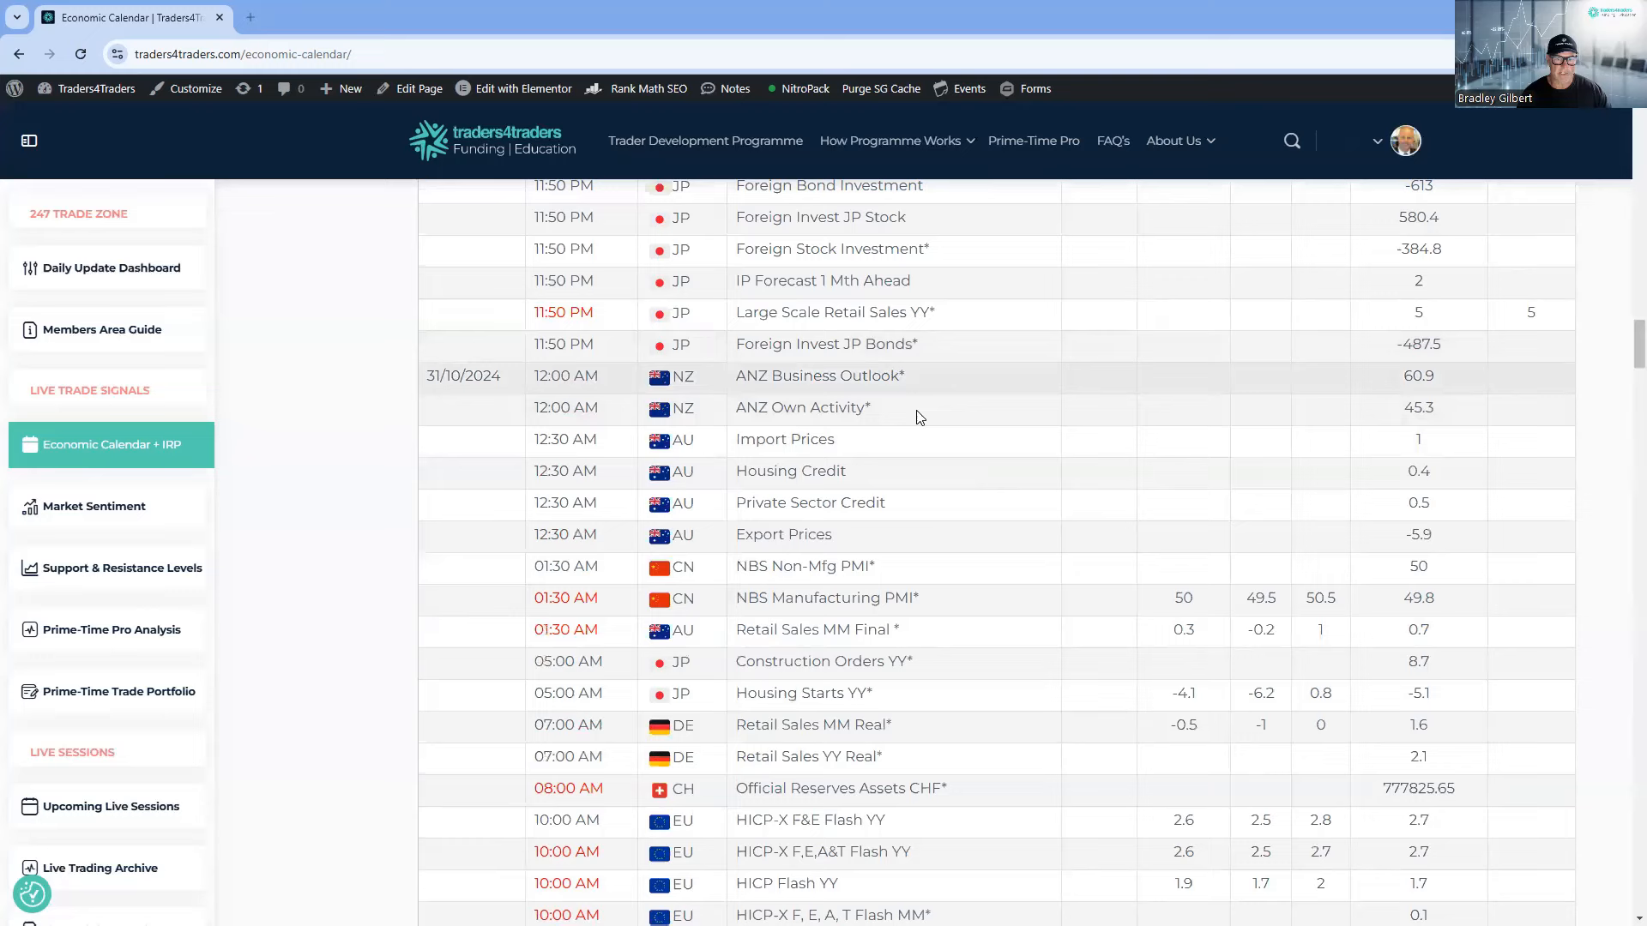
Continue down to the 01/11/2024 US payrolls events, then return to the FX chart grid in LSEG Workspace.
{"action": "scroll", "scroll_direction": "down", "scroll_amount": 3}
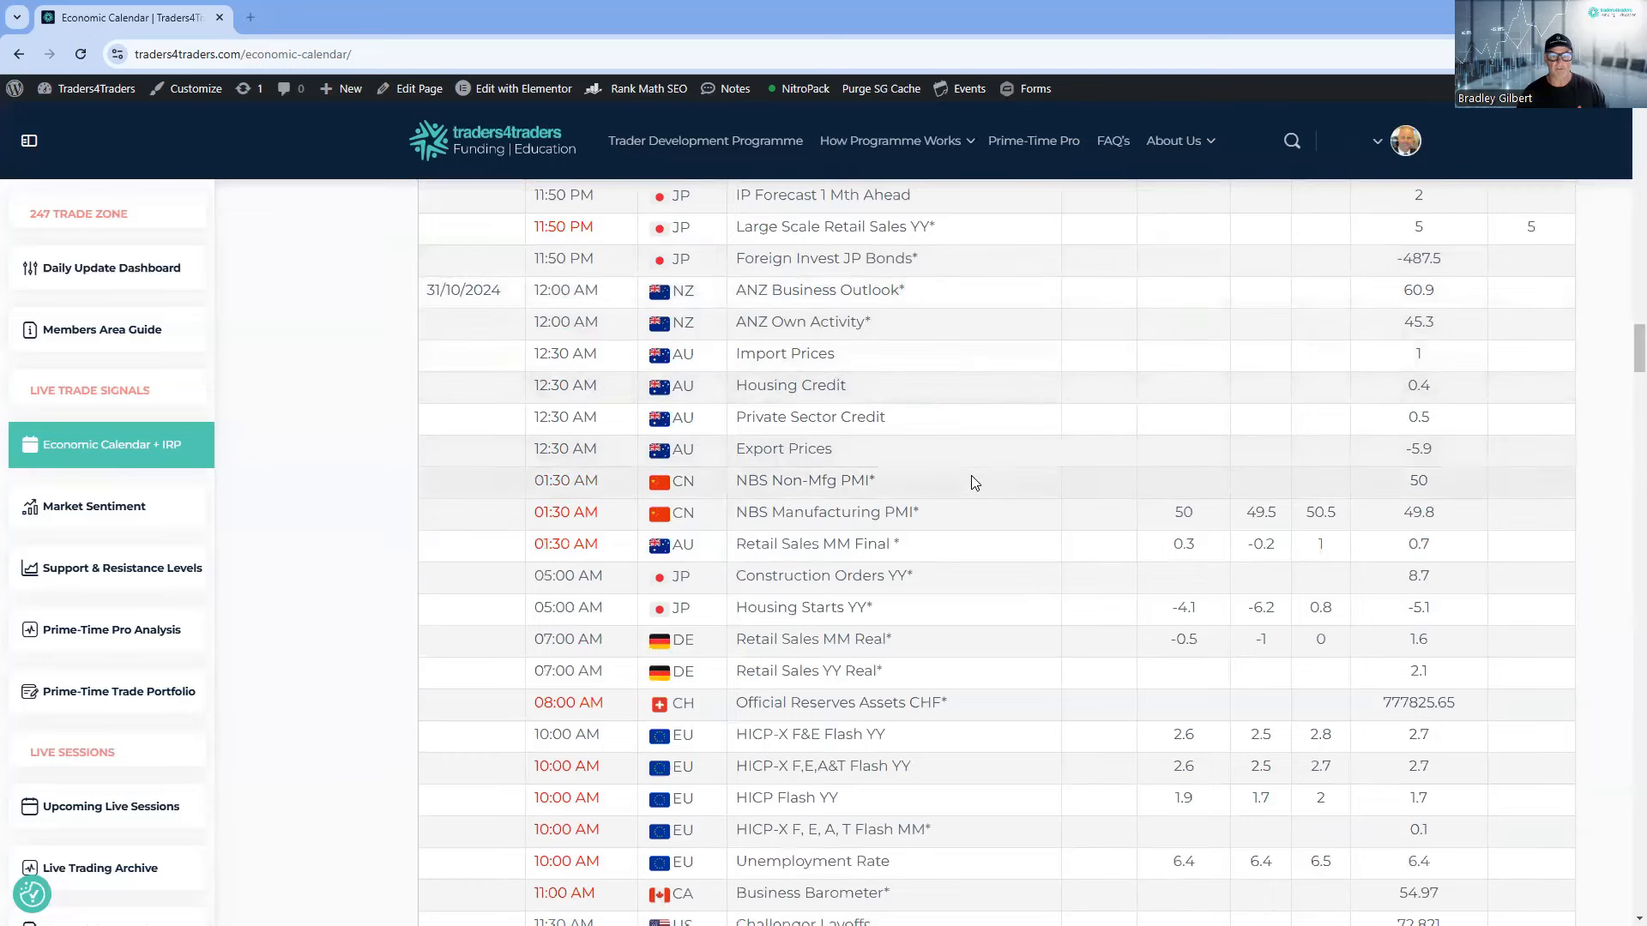
{"action": "scroll", "scroll_direction": "down", "scroll_amount": 3}
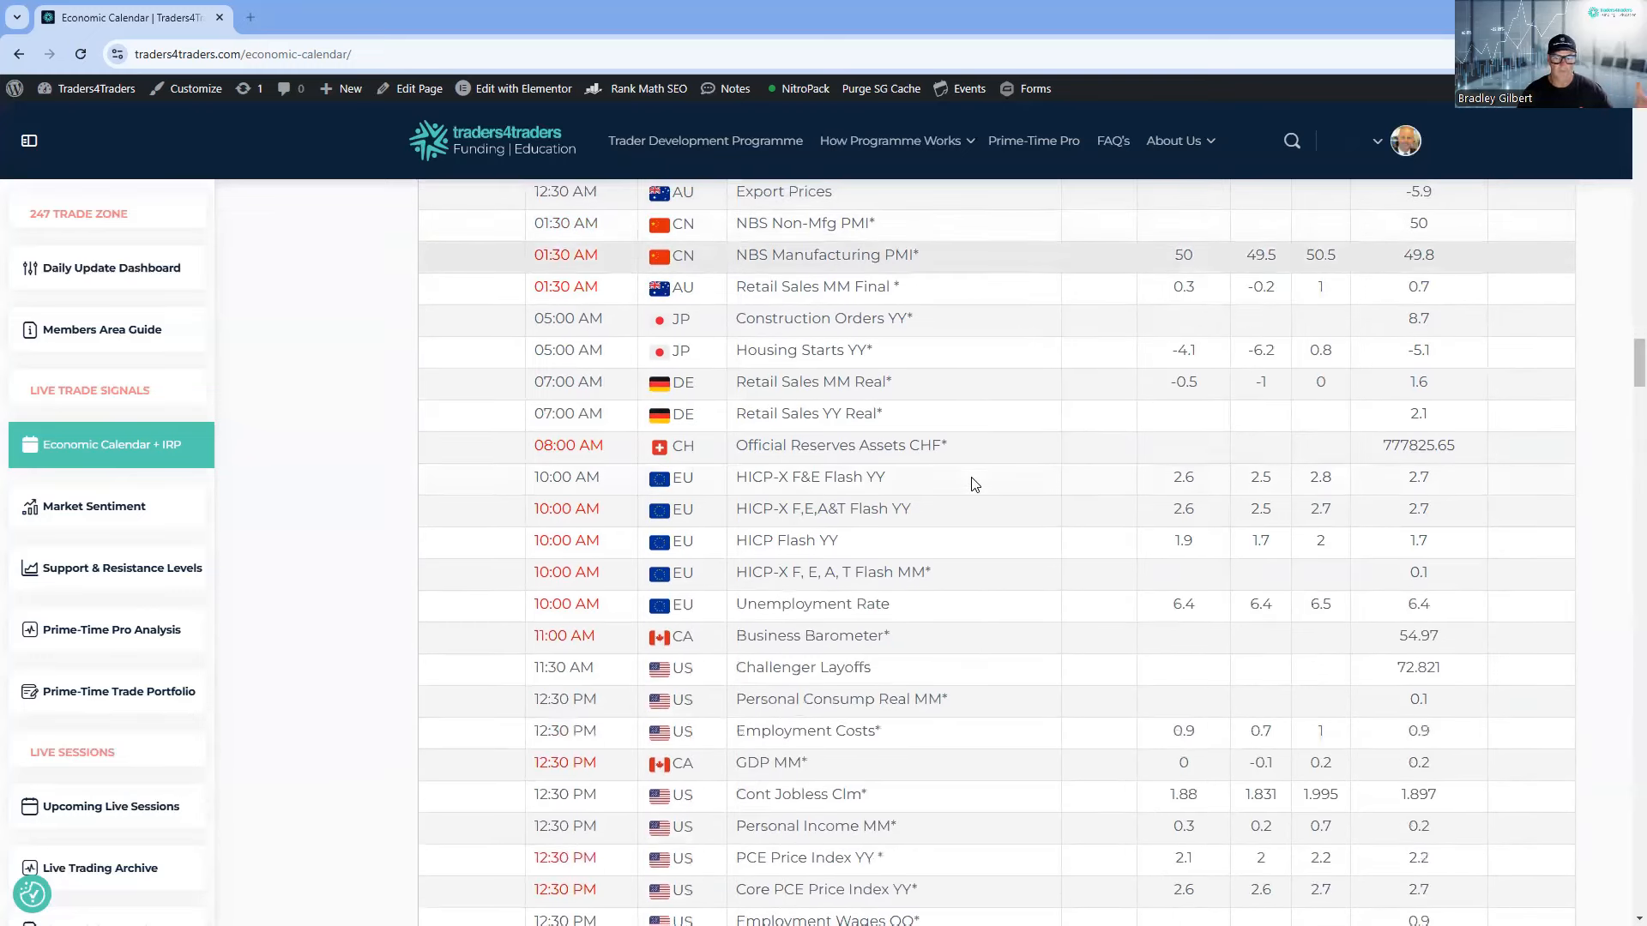
{"action": "scroll", "scroll_direction": "down", "scroll_amount": 3}
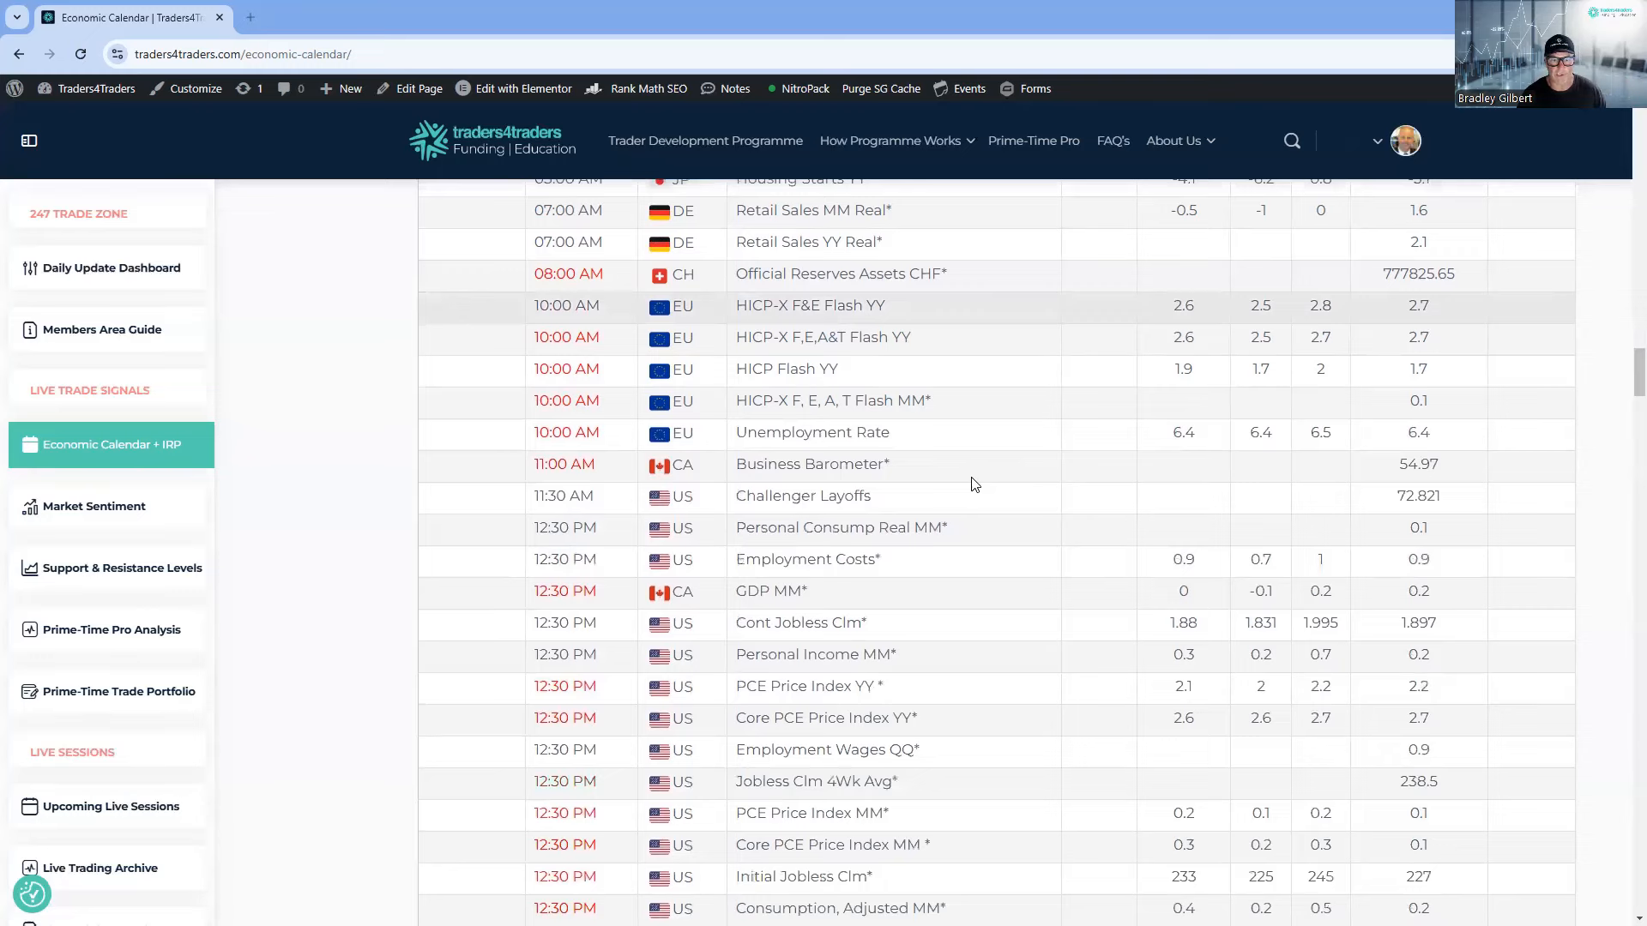
{"action": "scroll", "scroll_direction": "down", "scroll_amount": 3}
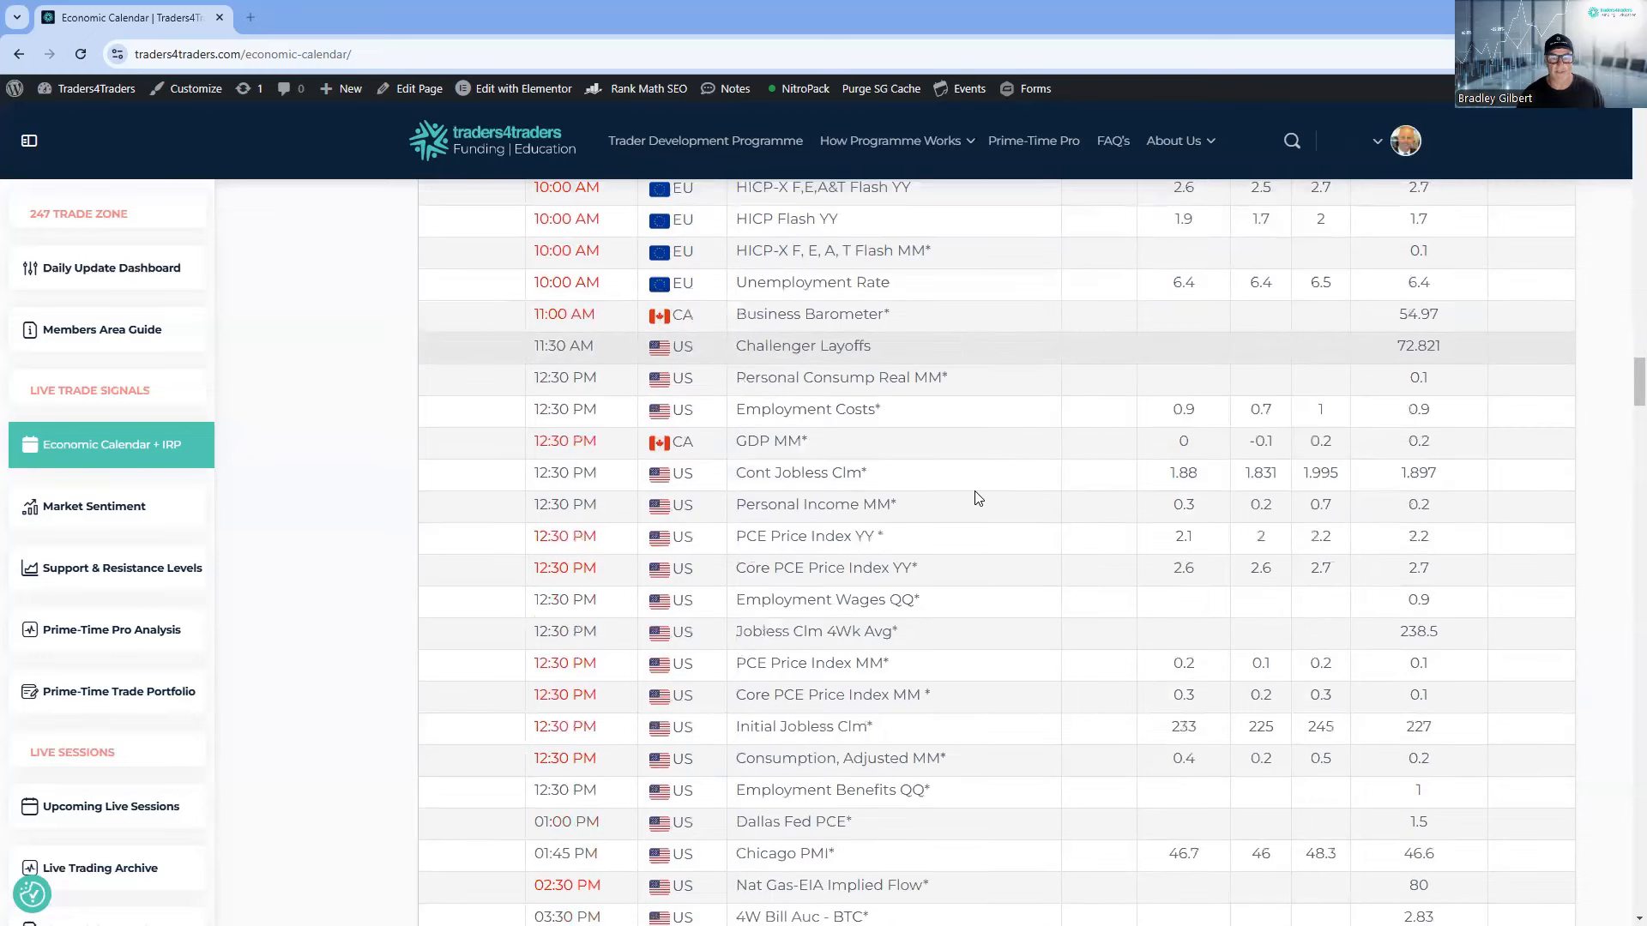
{"action": "scroll", "scroll_direction": "down", "scroll_amount": 3}
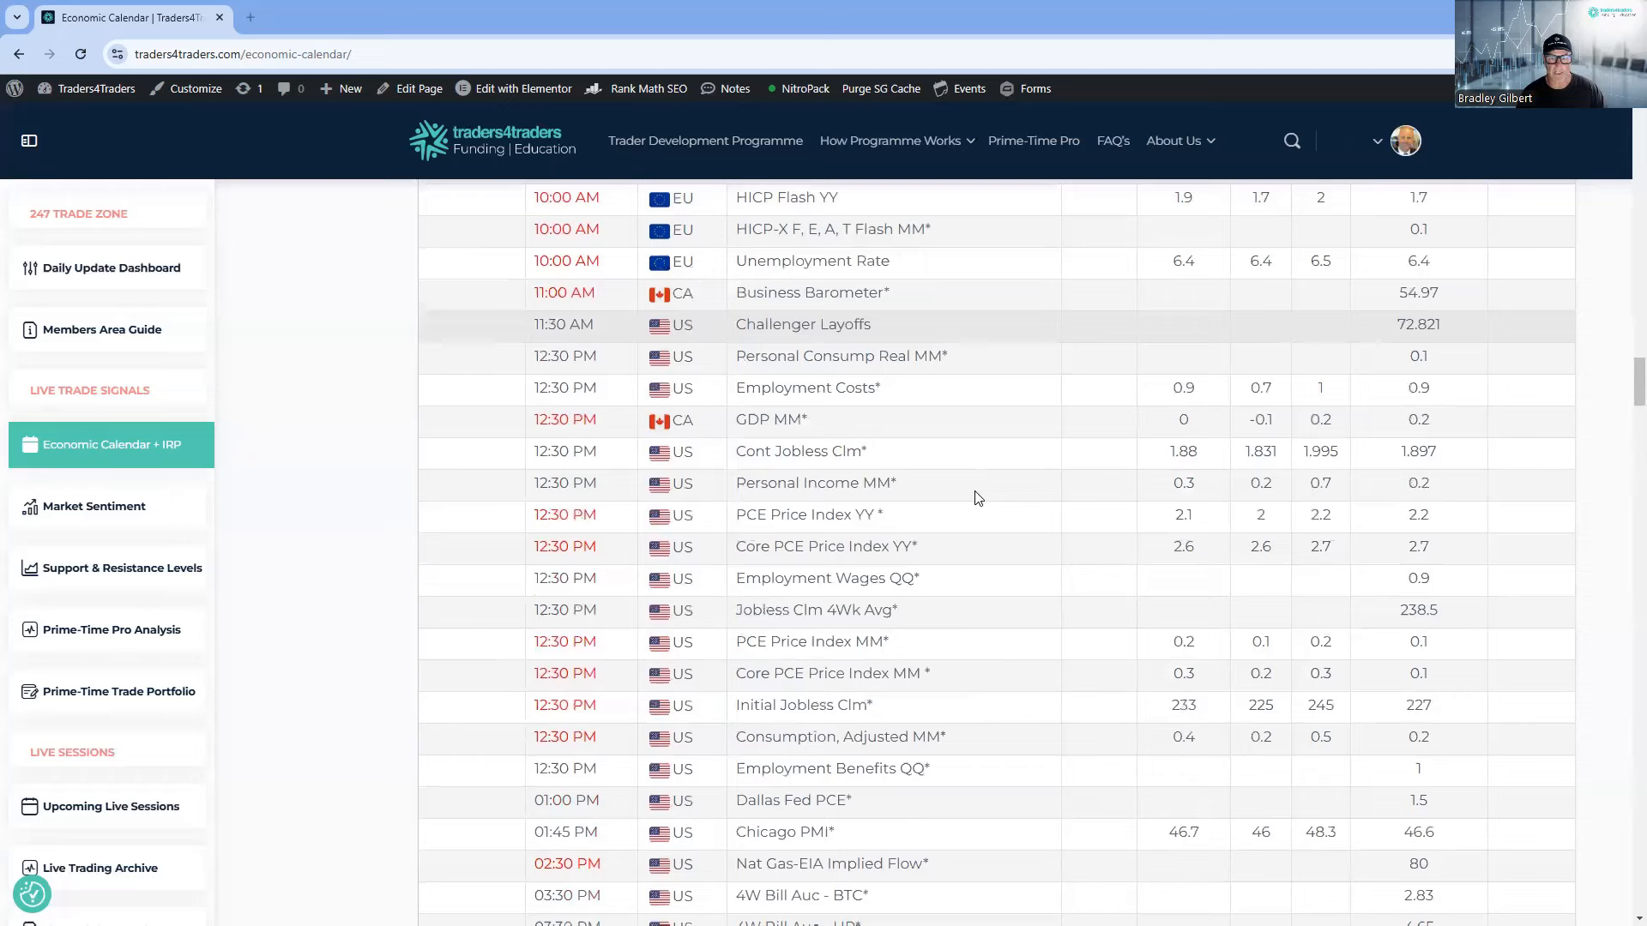
{"action": "scroll", "scroll_direction": "down", "scroll_amount": 3}
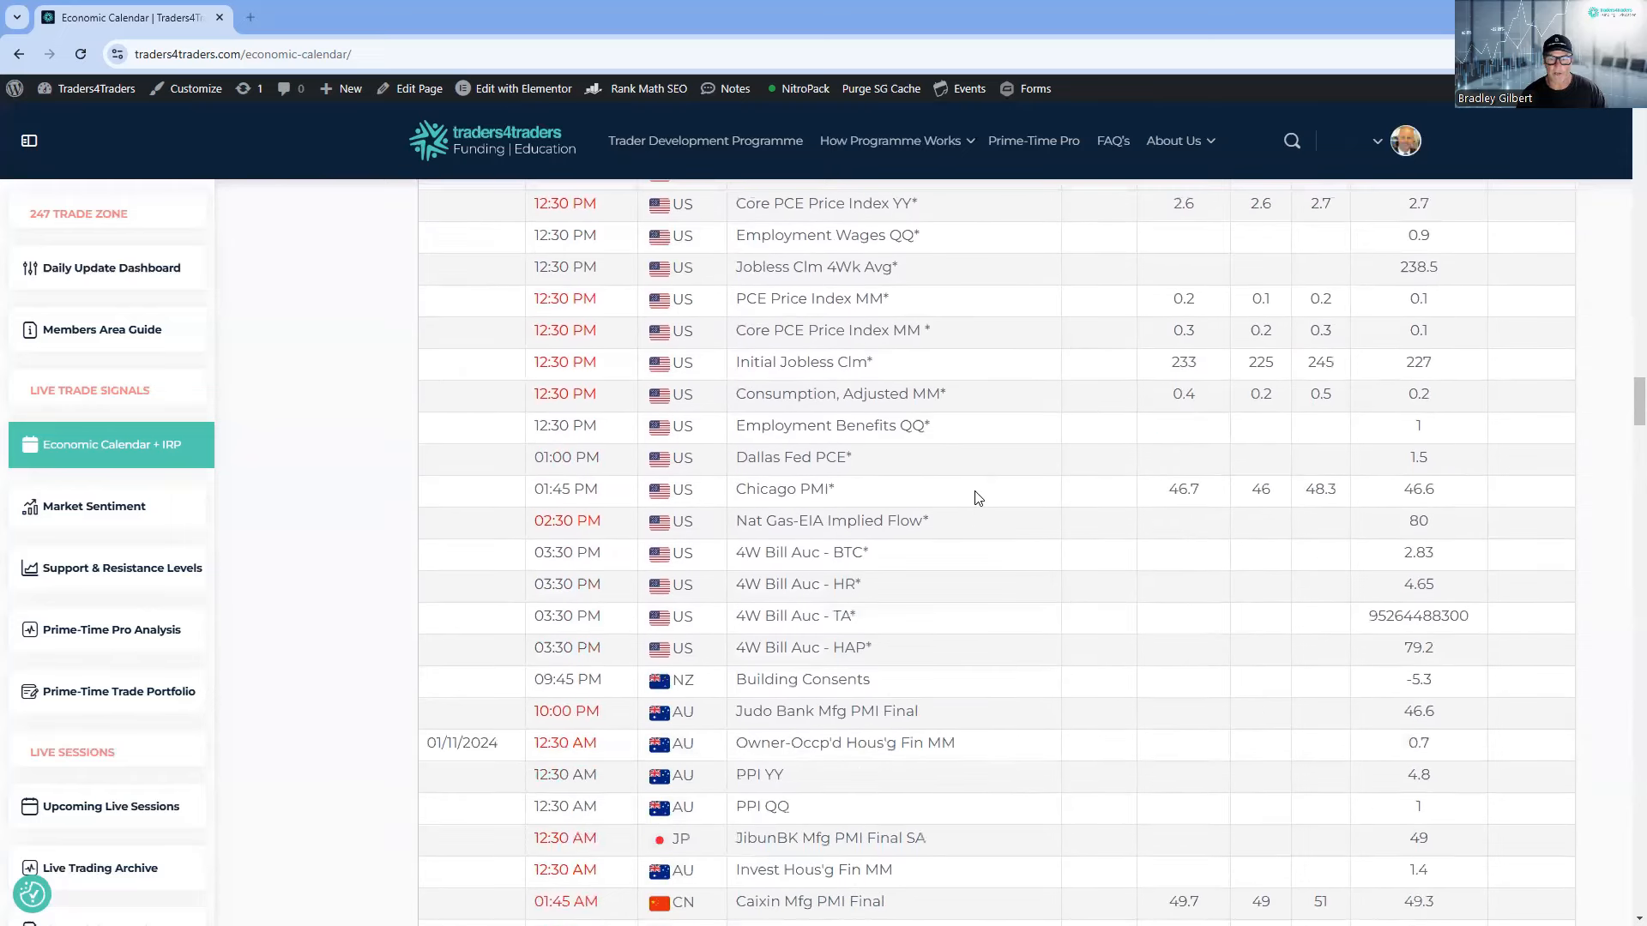
{"action": "scroll", "scroll_direction": "down", "scroll_amount": 3}
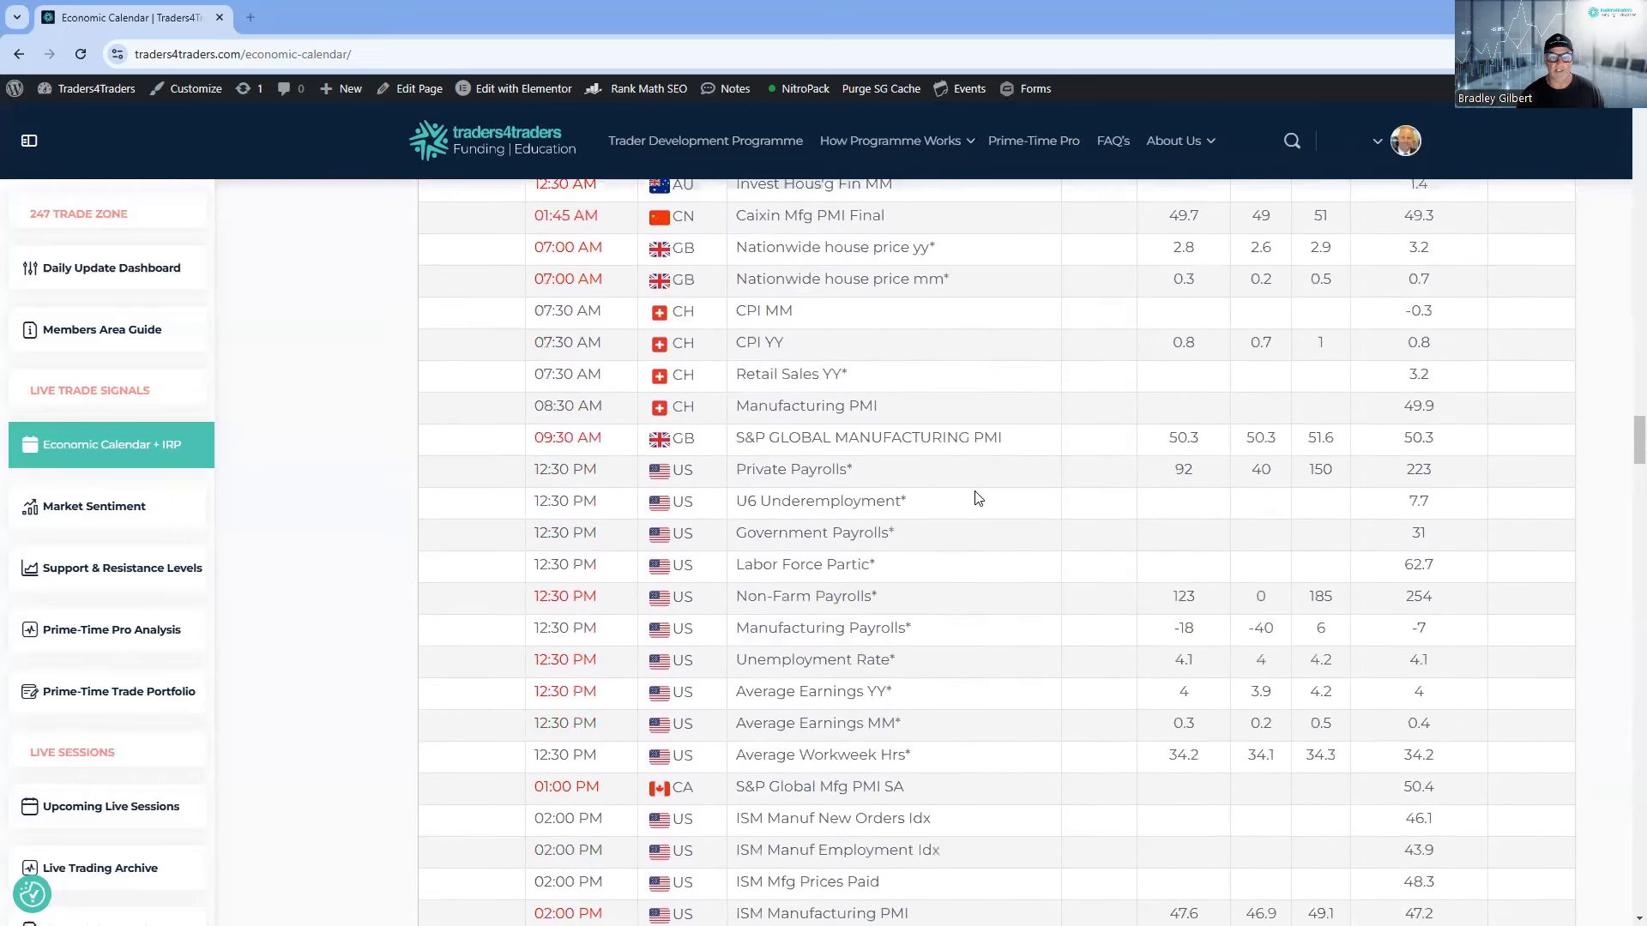
{"action": "scroll", "scroll_direction": "down", "scroll_amount": 3}
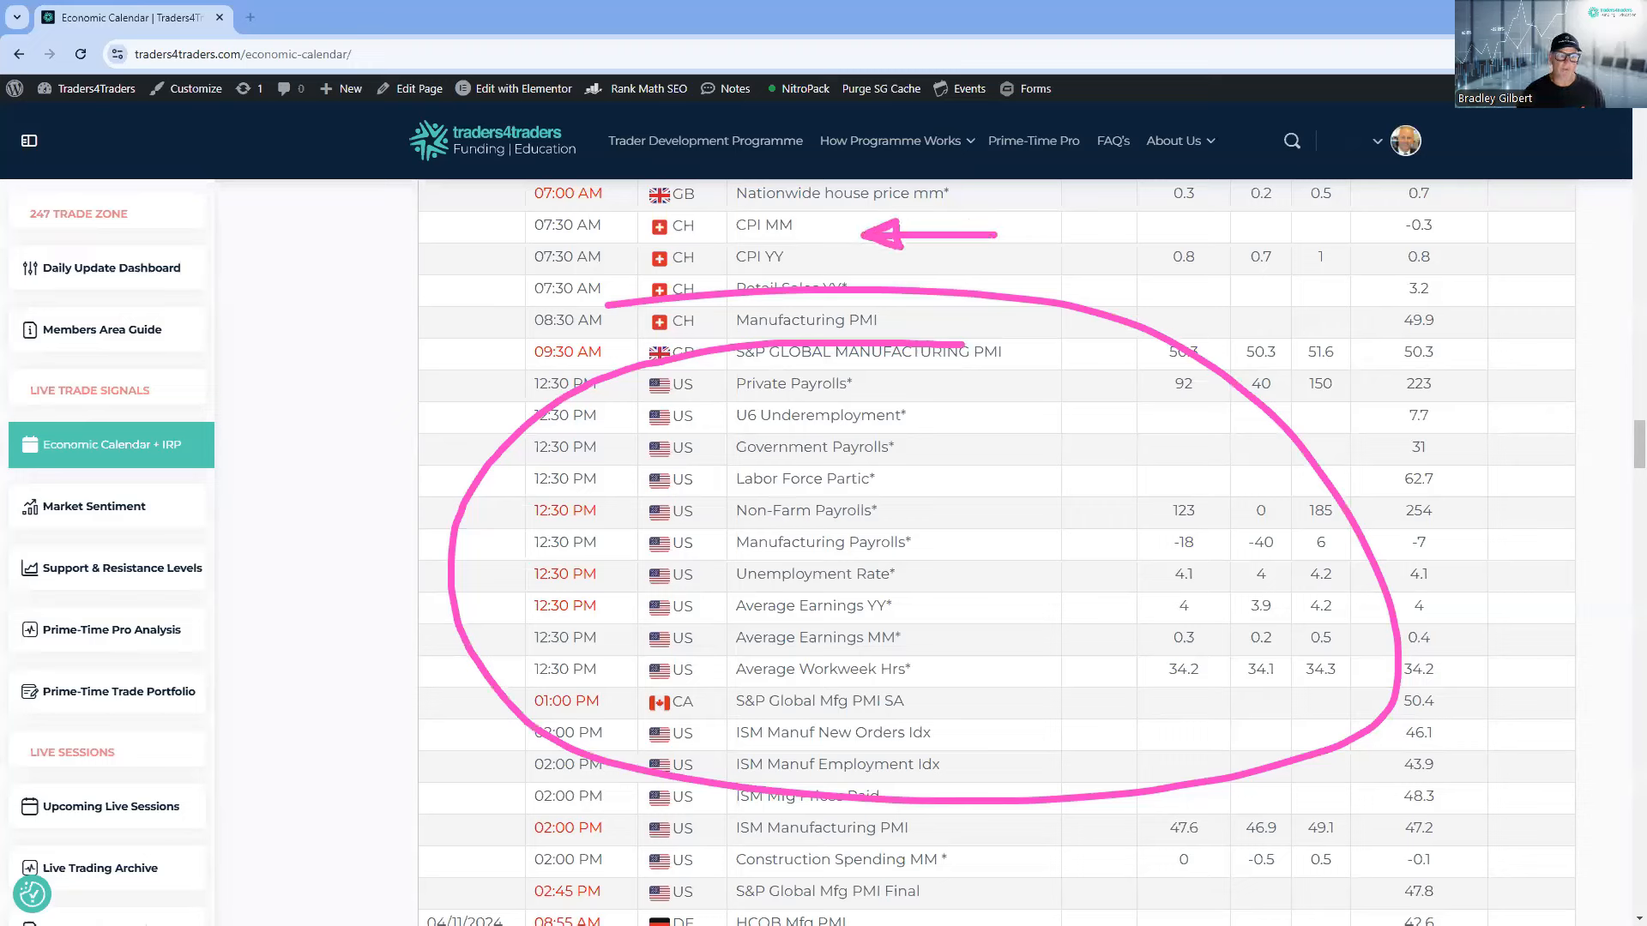
{"action": "mouse_move", "coordinate": [115, 568]}
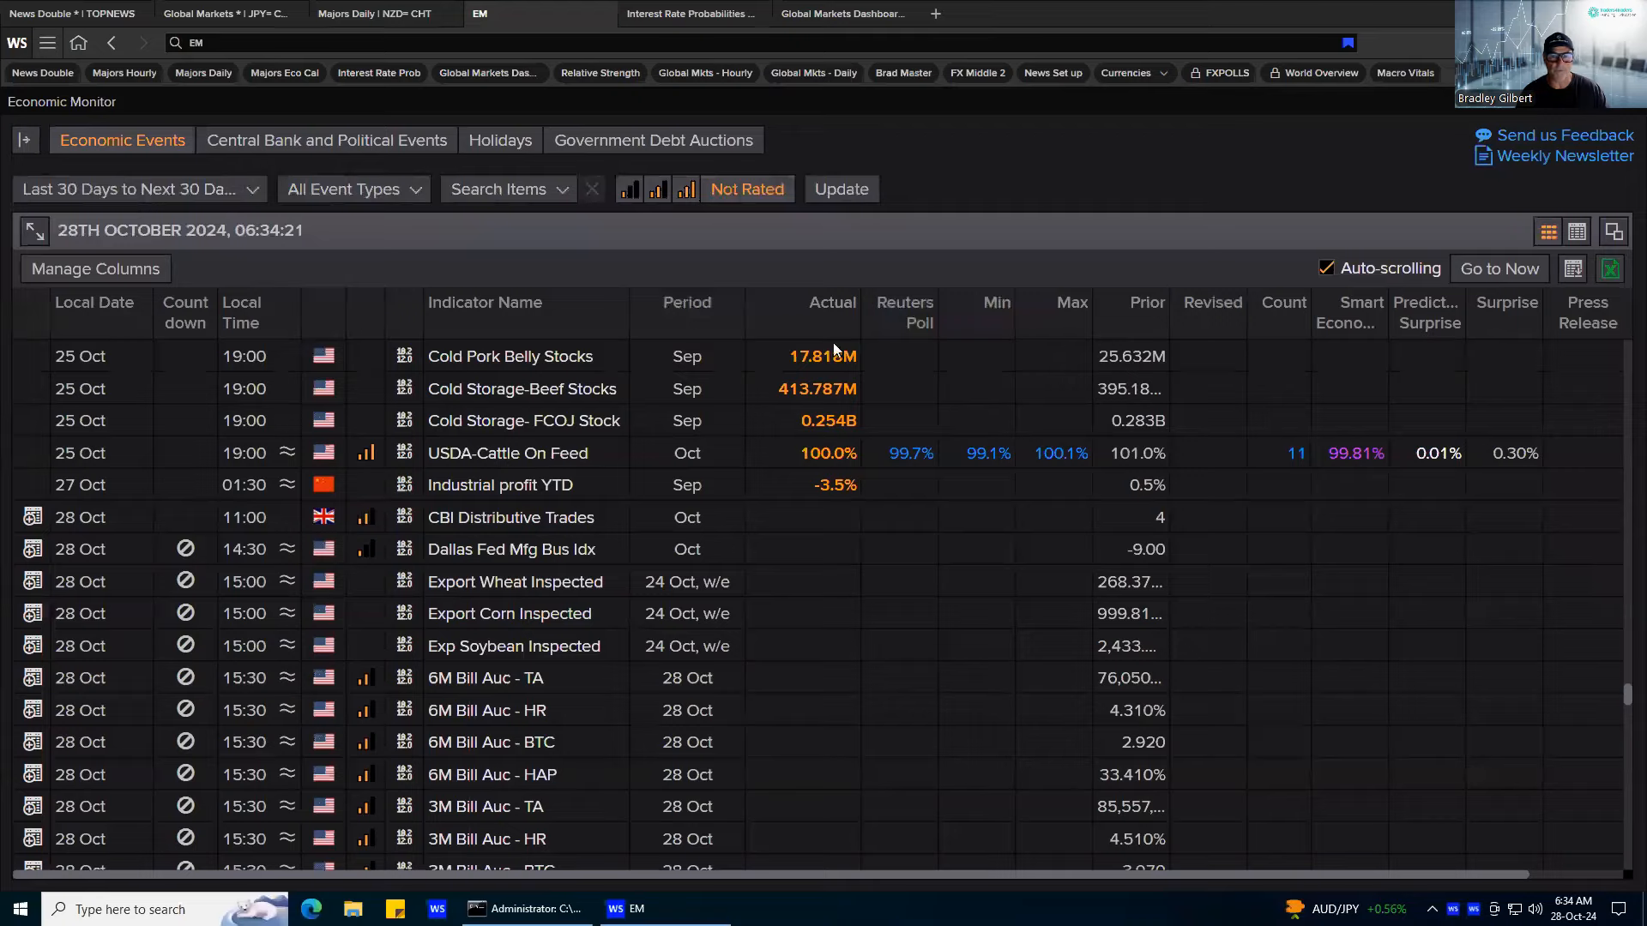
{"action": "left_click", "coordinate": [226, 13]}
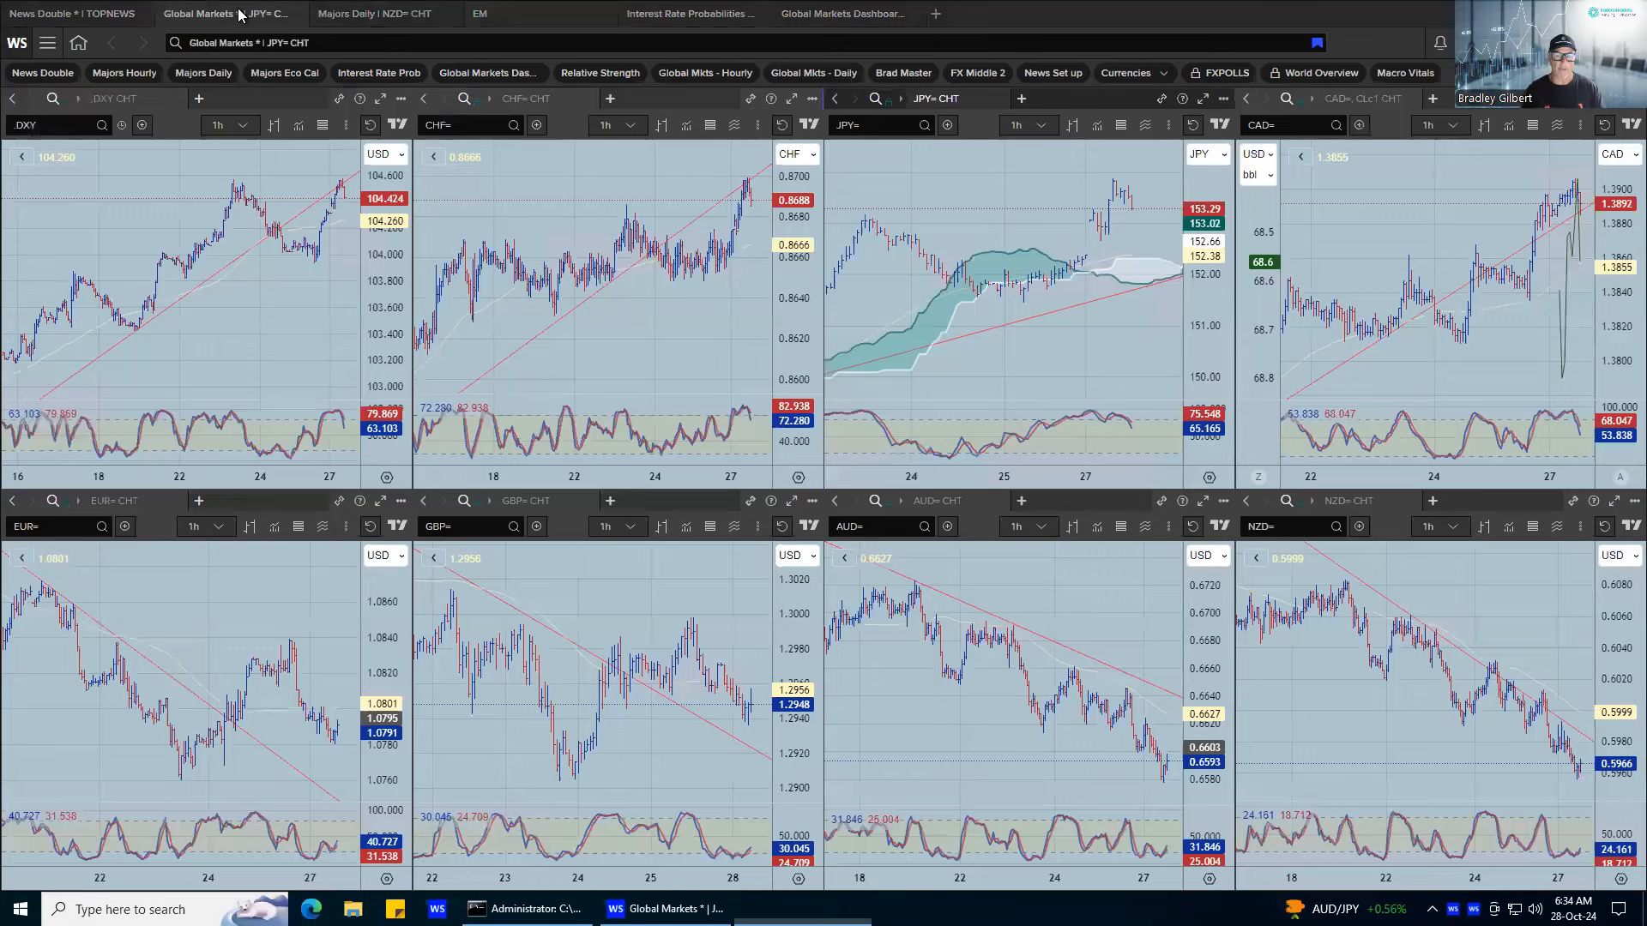